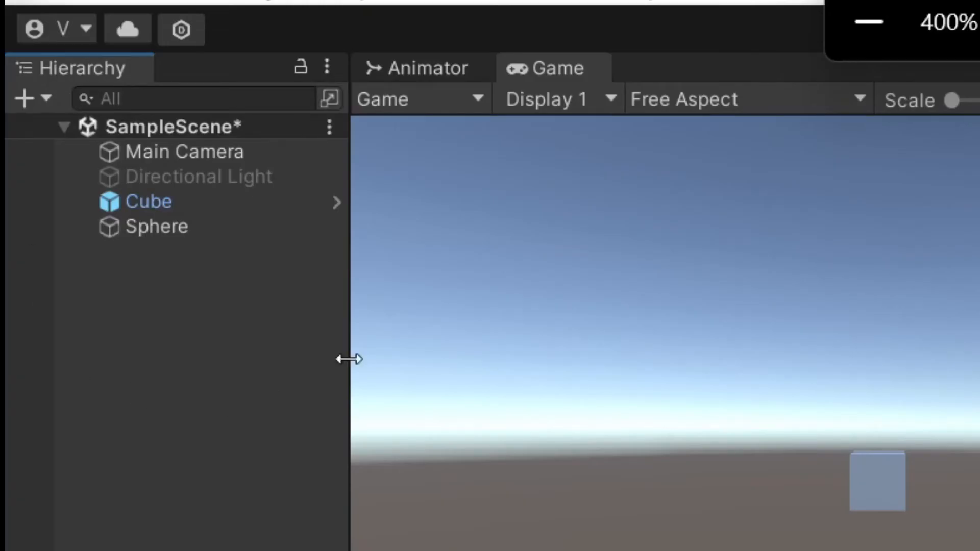
- Turn the Sphere into a prefab asset beside Cube and remove both objects from the scene
click(183, 151)
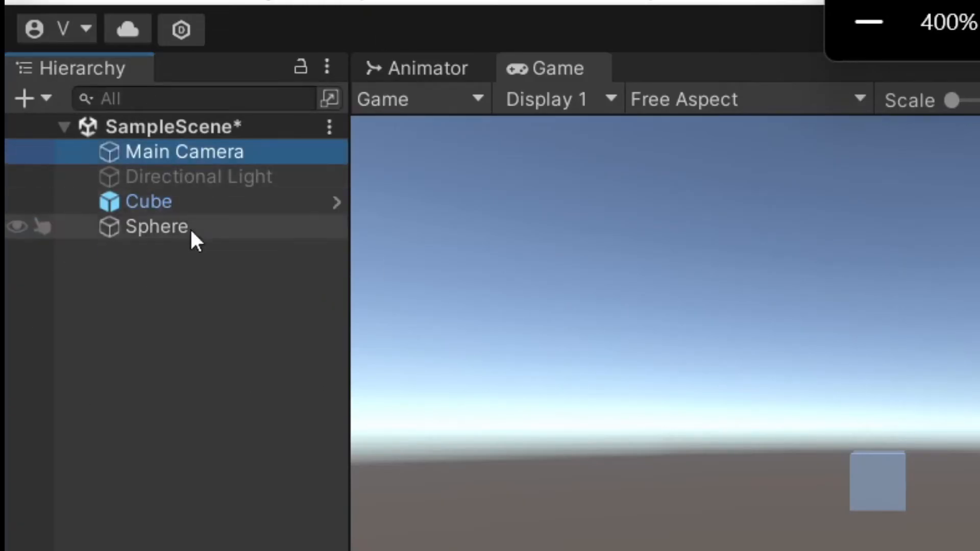
click(198, 176)
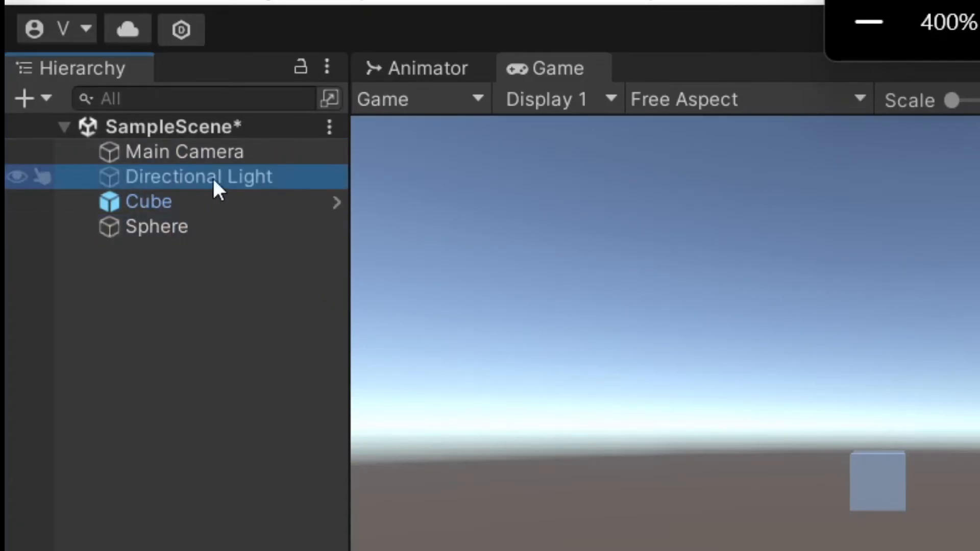
click(147, 201)
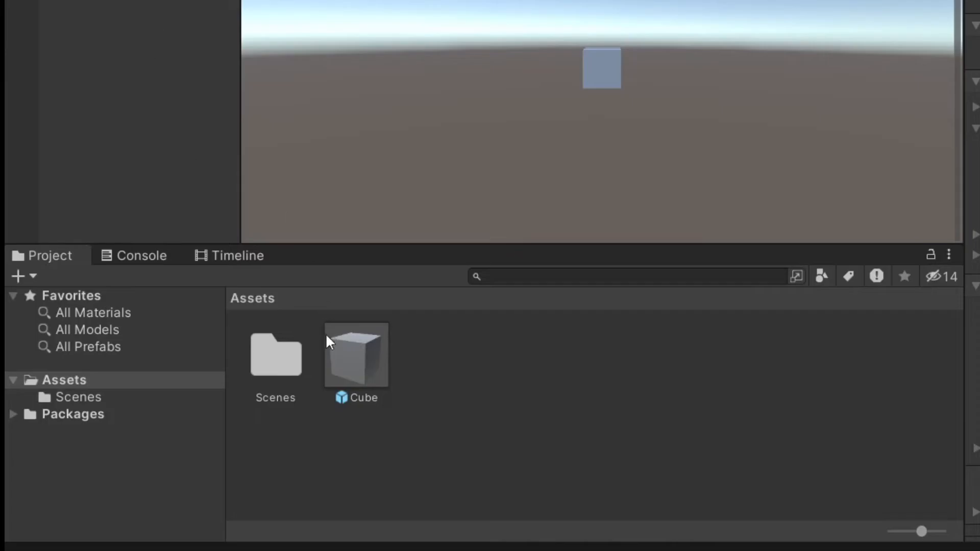
click(356, 355)
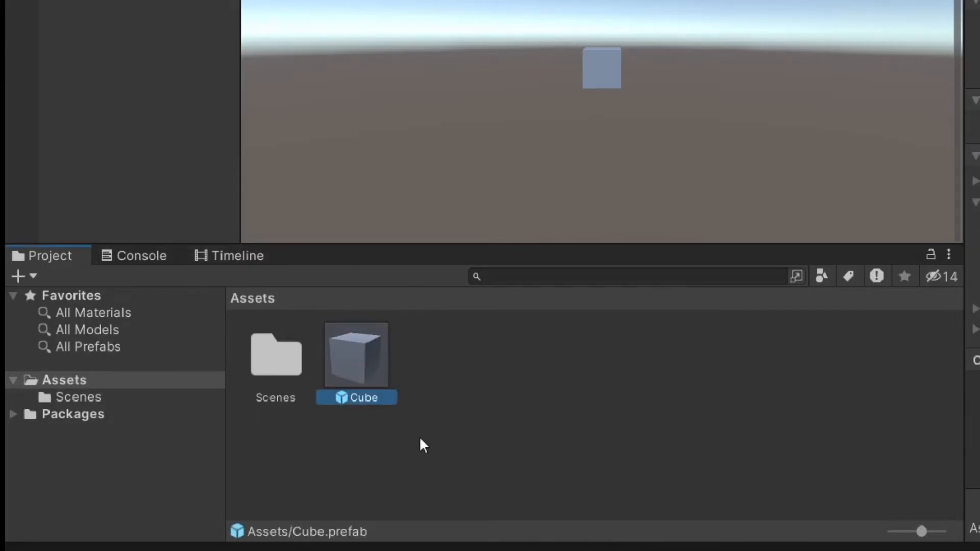
mouse_move(415, 359)
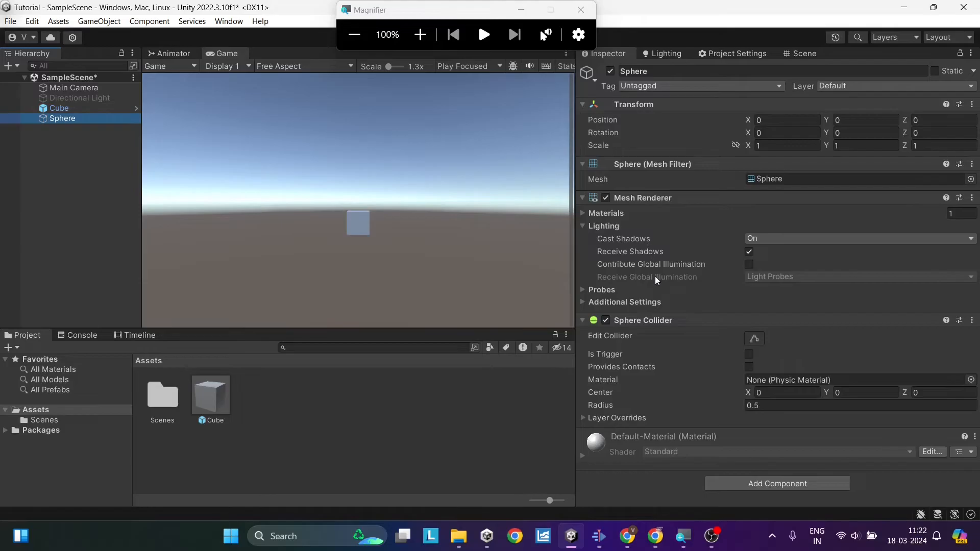
text(hori)
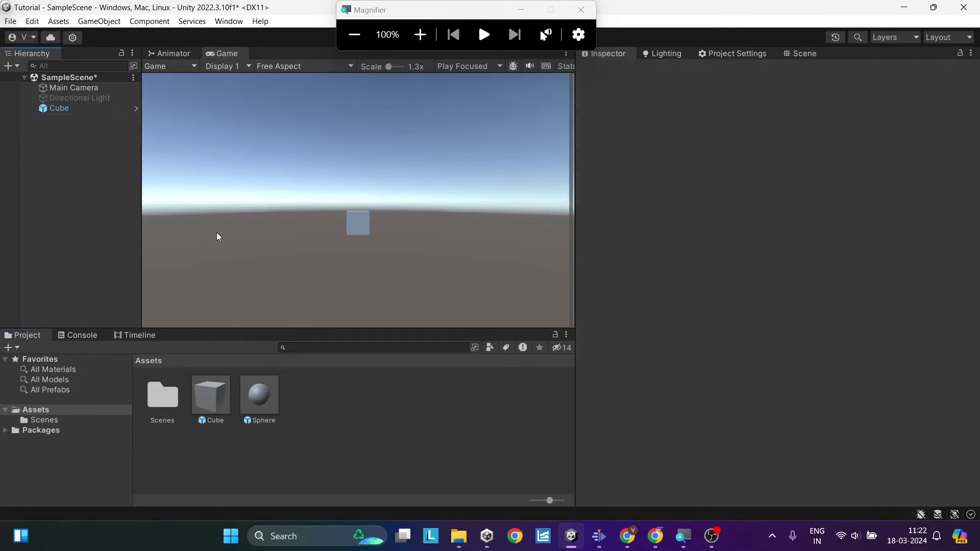
mouse_move(59, 141)
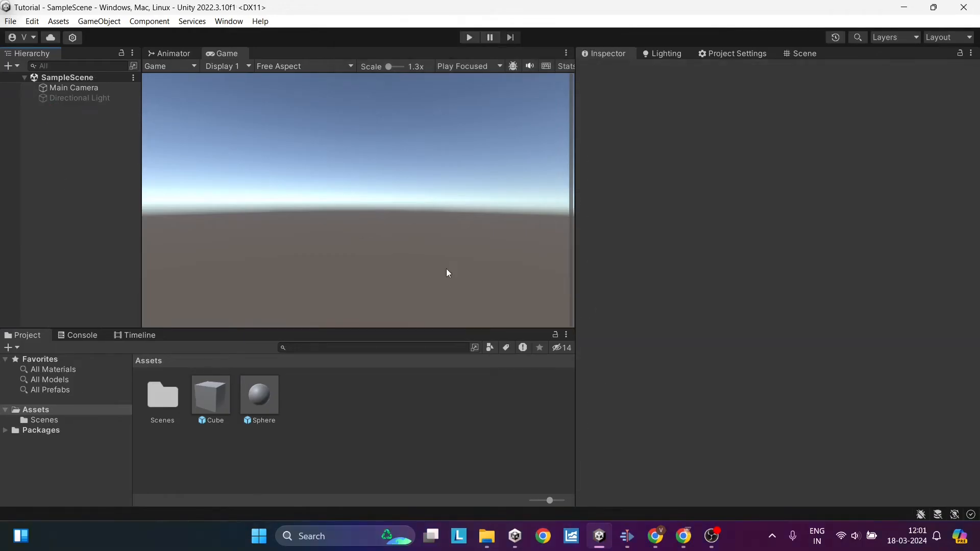
mouse_move(45, 138)
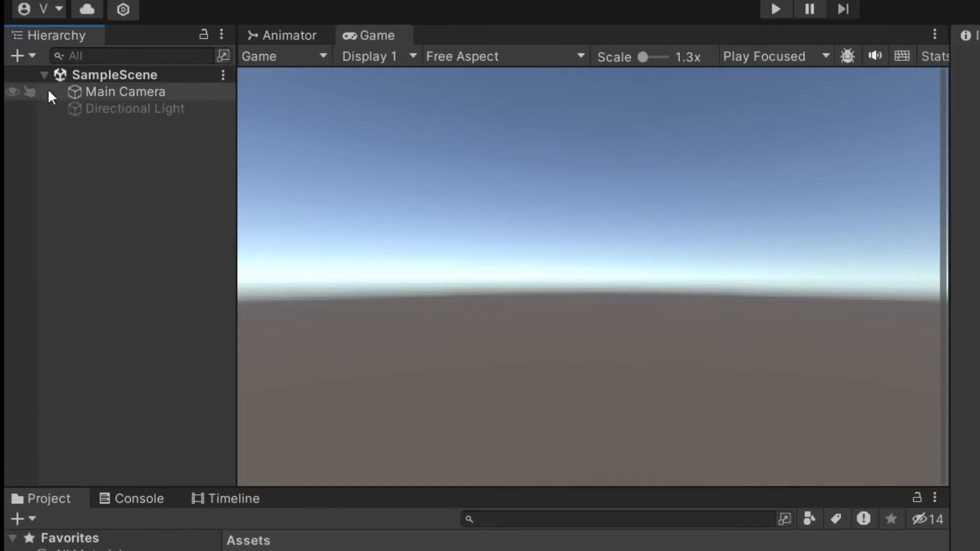
- Create an empty SpawnManager object and attach a new SpawnManager script to it
click(17, 55)
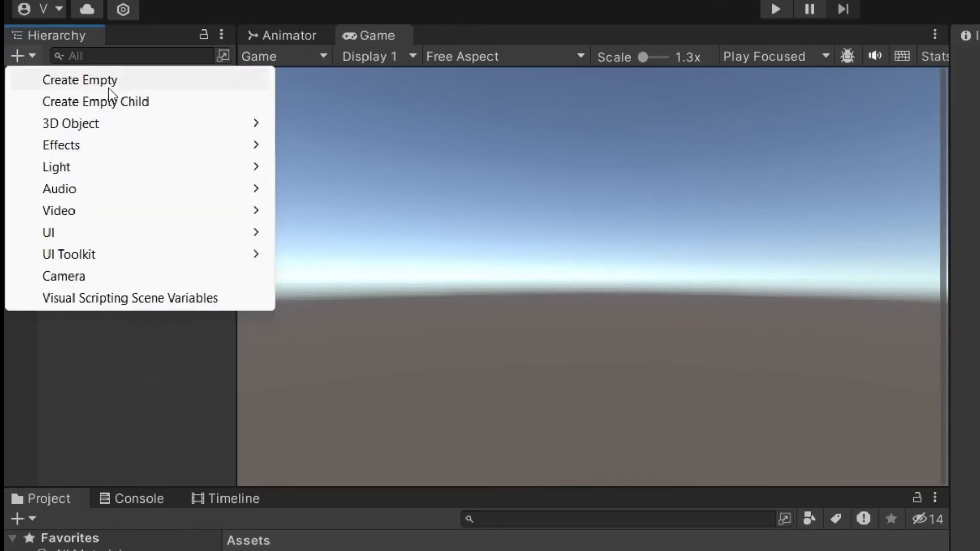
click(80, 80)
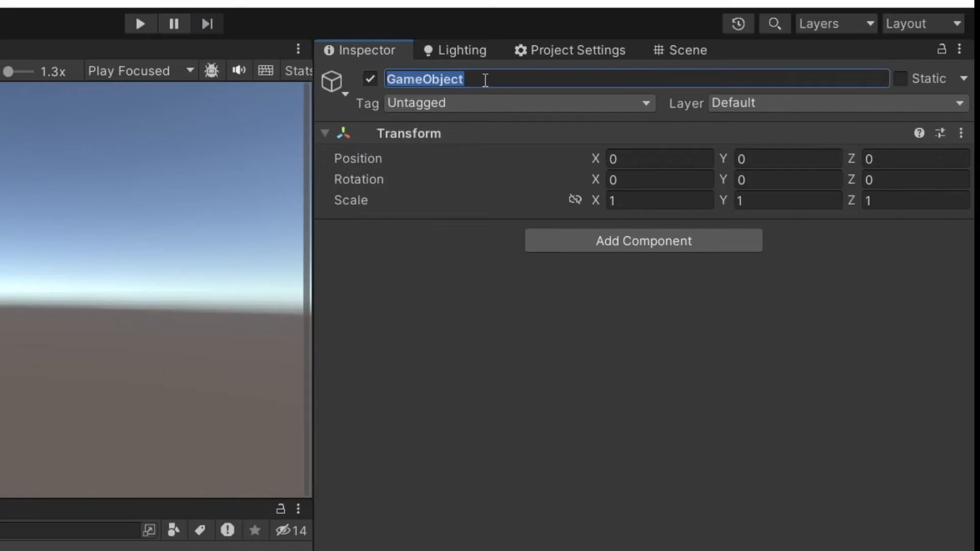
text(SpawnManager)
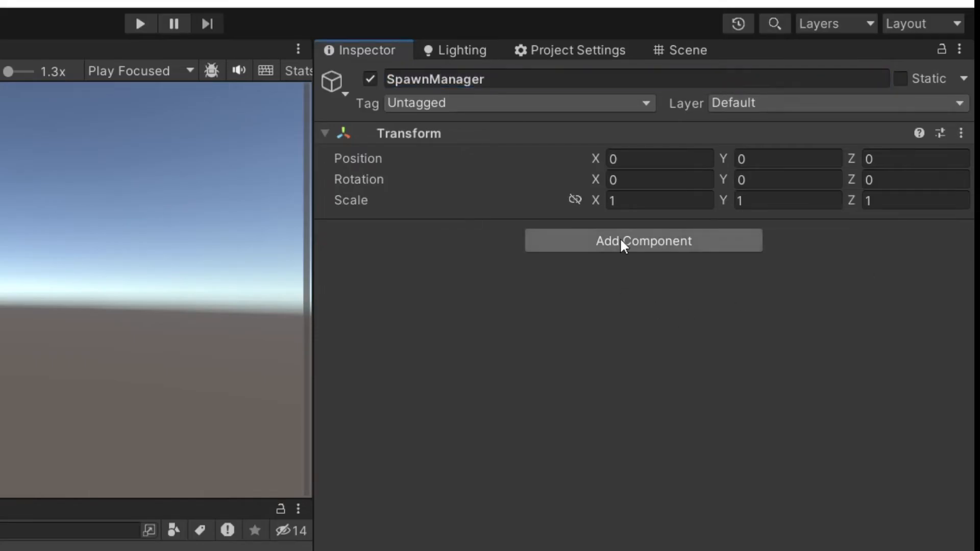
text(hori)
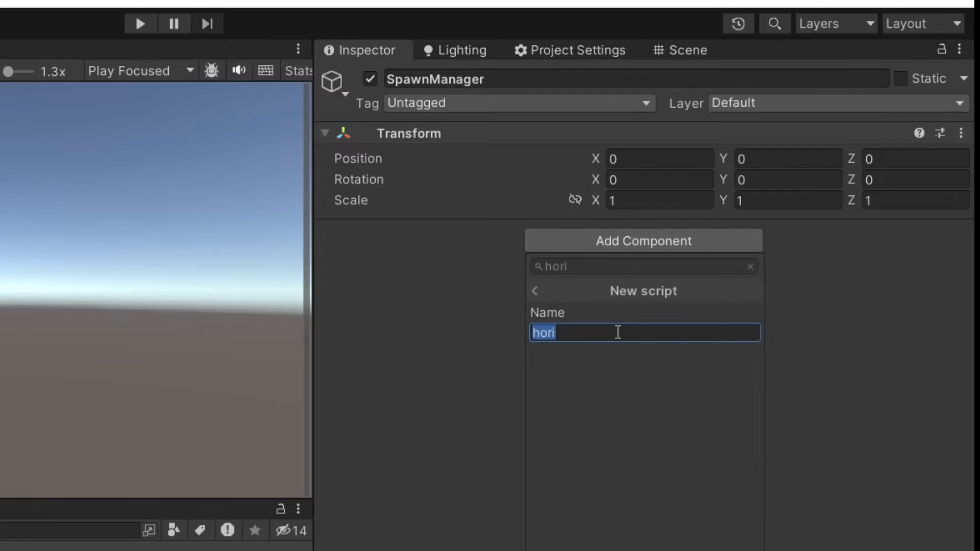
key(enter)
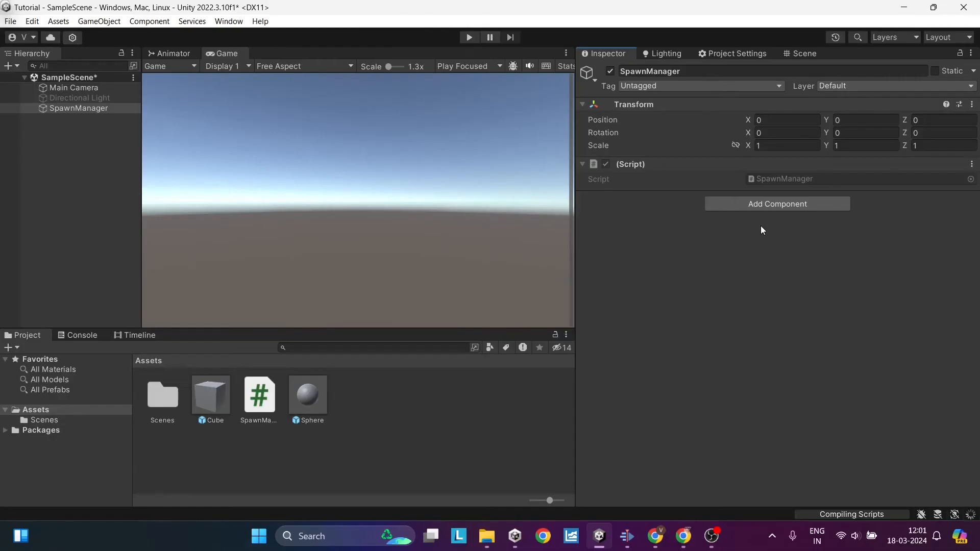
- Open the SpawnManager script in the code editor from the component menu
click(970, 163)
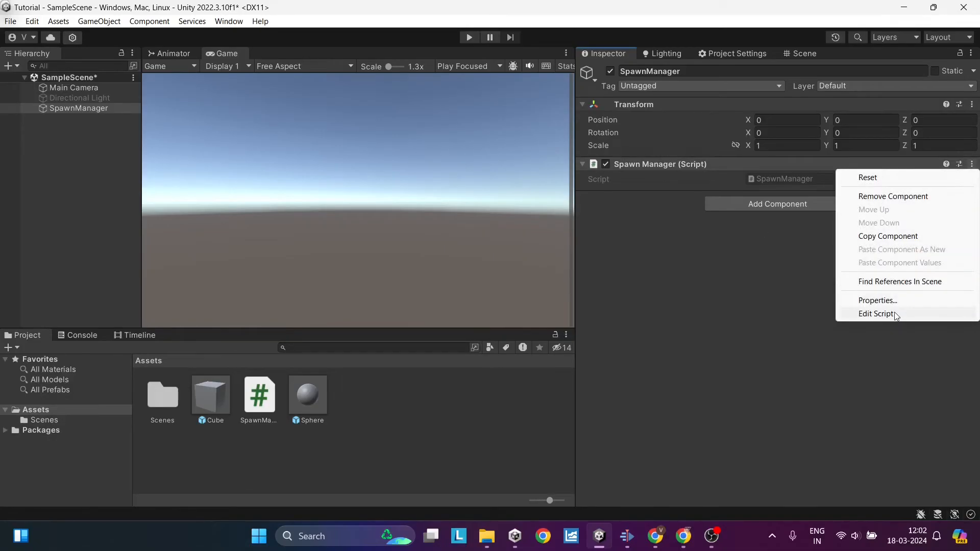
click(876, 314)
text([SerializeField]pri)
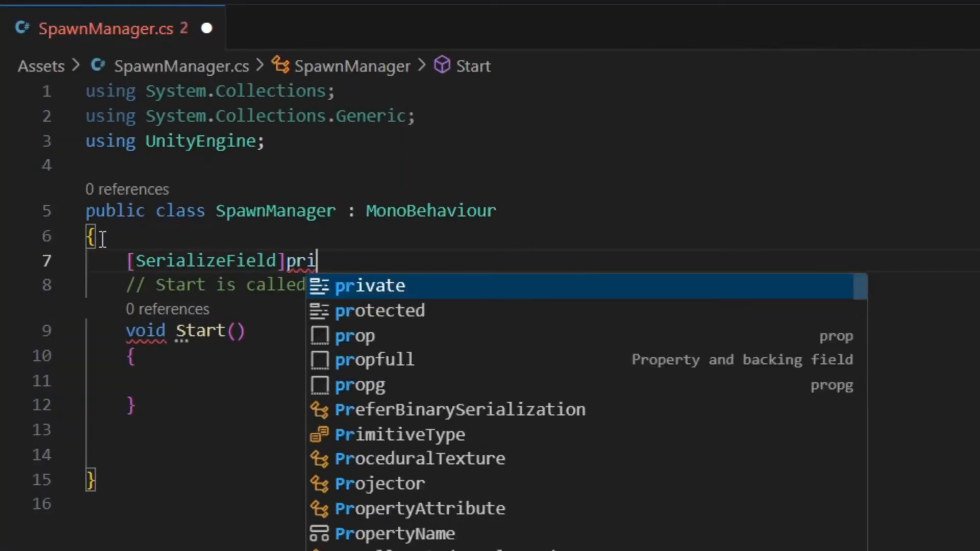
- Declare [SerializeField] private GameObject prefab; and call Instantiate(prefab); in Start
text(vate gameObject pre)
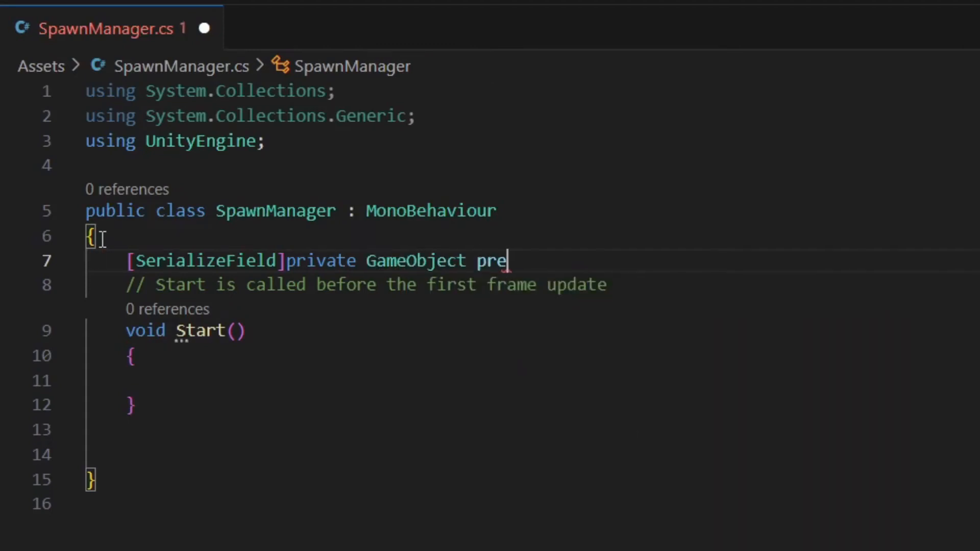
text(fab;)
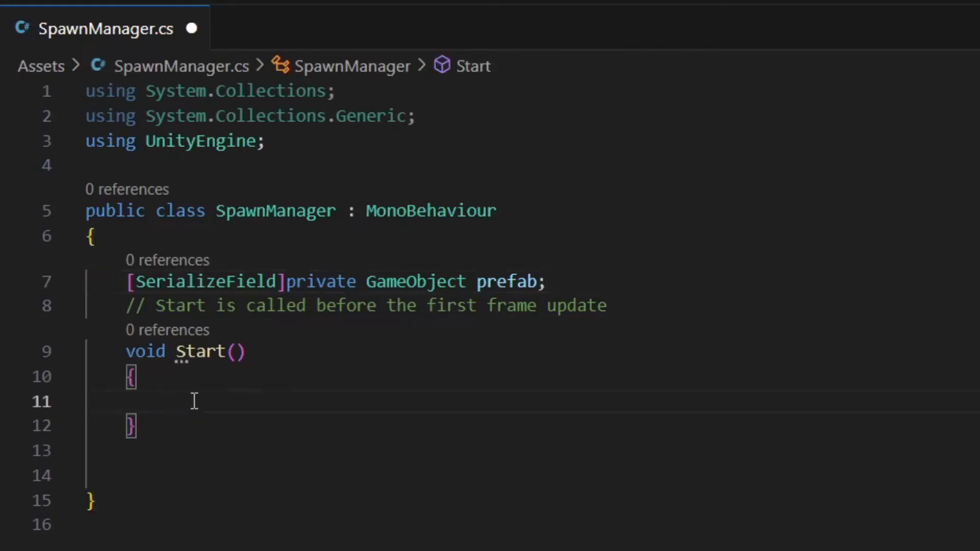
text(Instantiate)
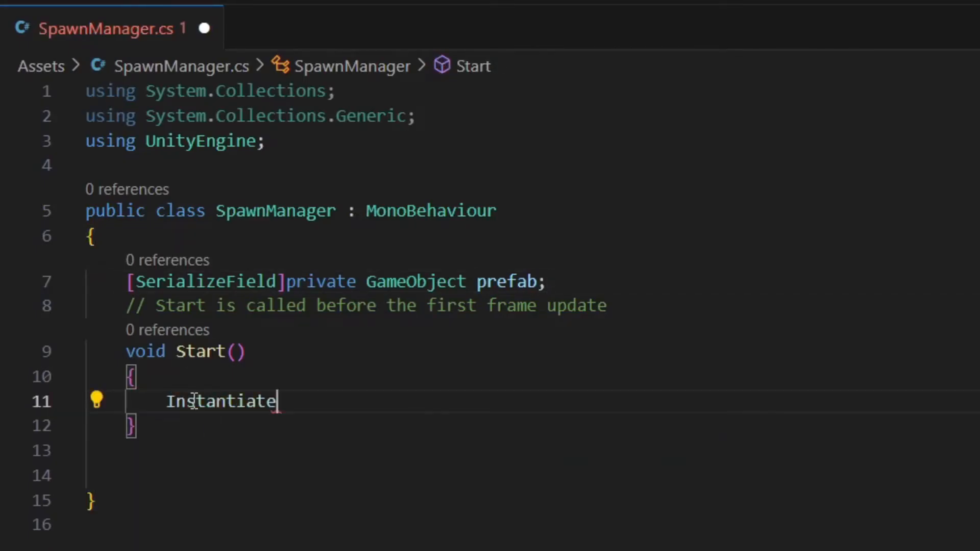
text((prefab)
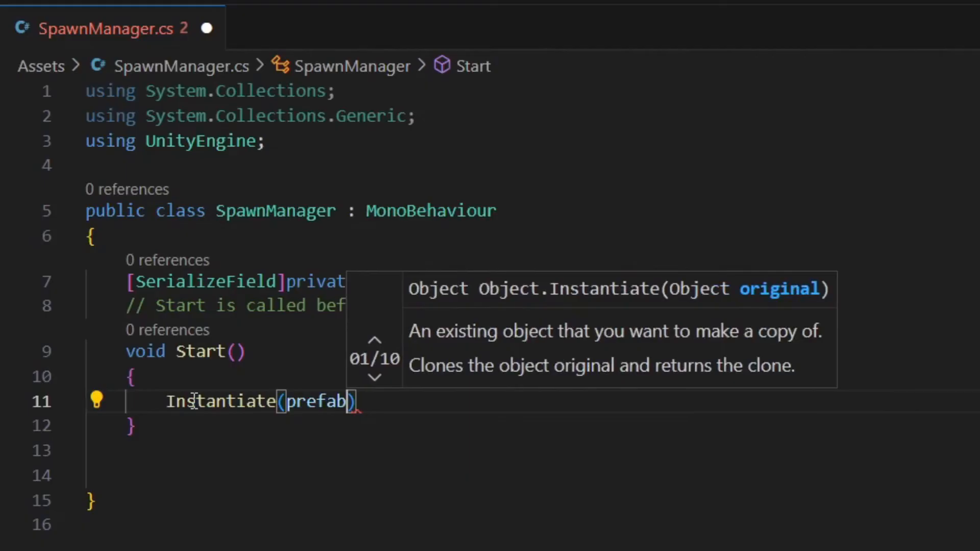
text(;)
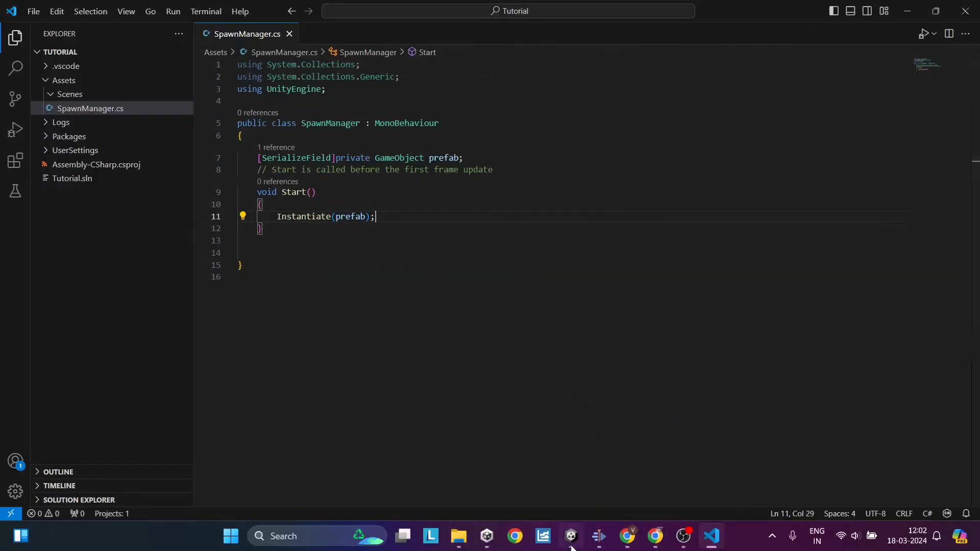
- Assign the Sphere prefab to the SpawnManager's Prefab field in the Inspector
click(569, 536)
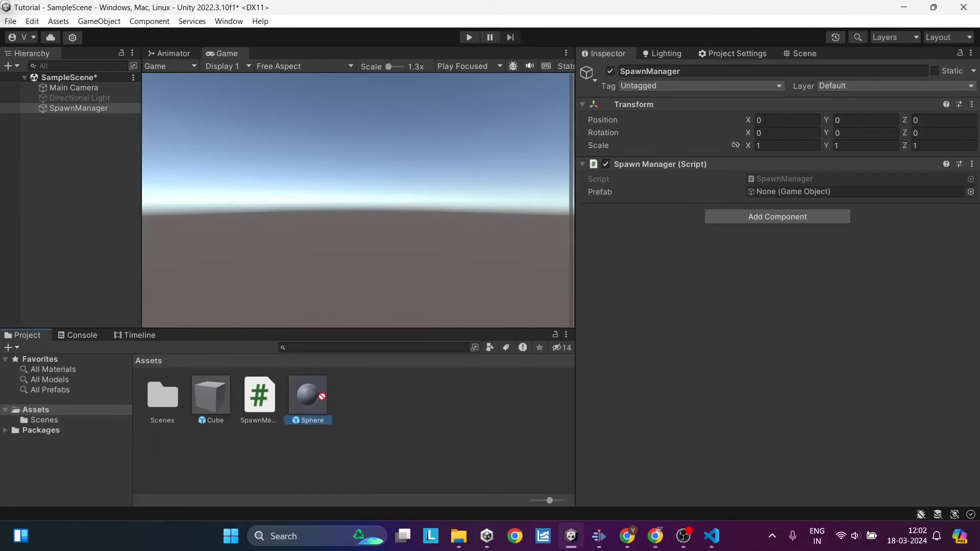
drag(307, 394, 813, 191)
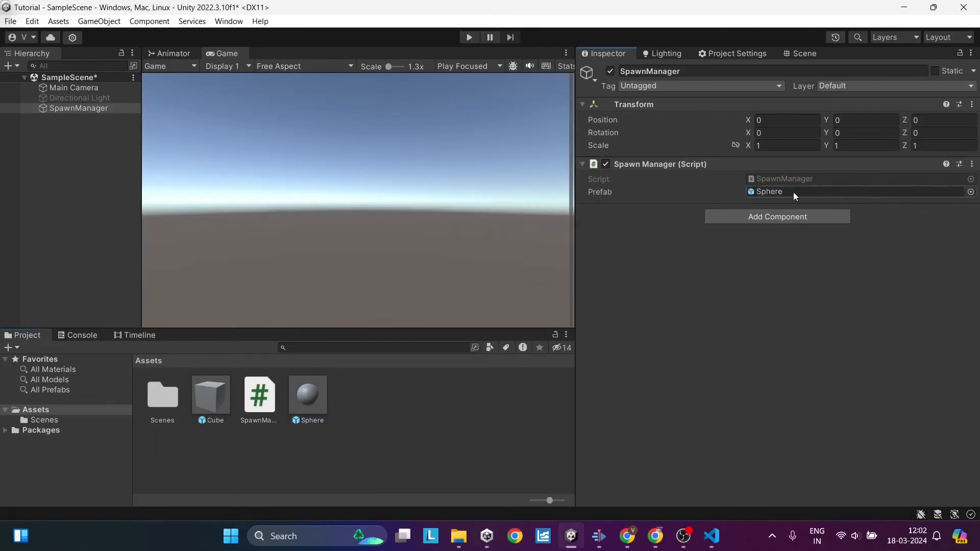
- Play the scene to confirm a Sphere(Clone) spawns, then stop and reselect SpawnManager
click(469, 38)
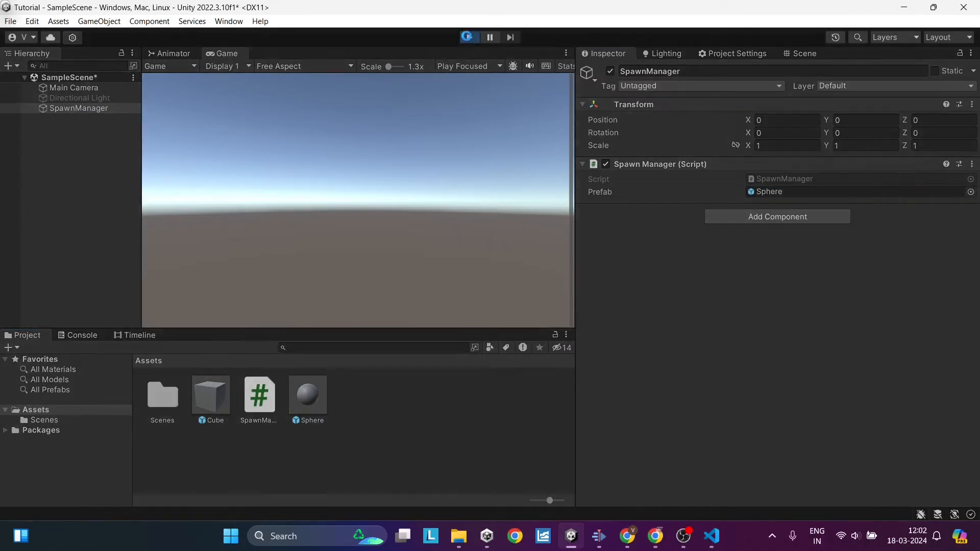
click(469, 37)
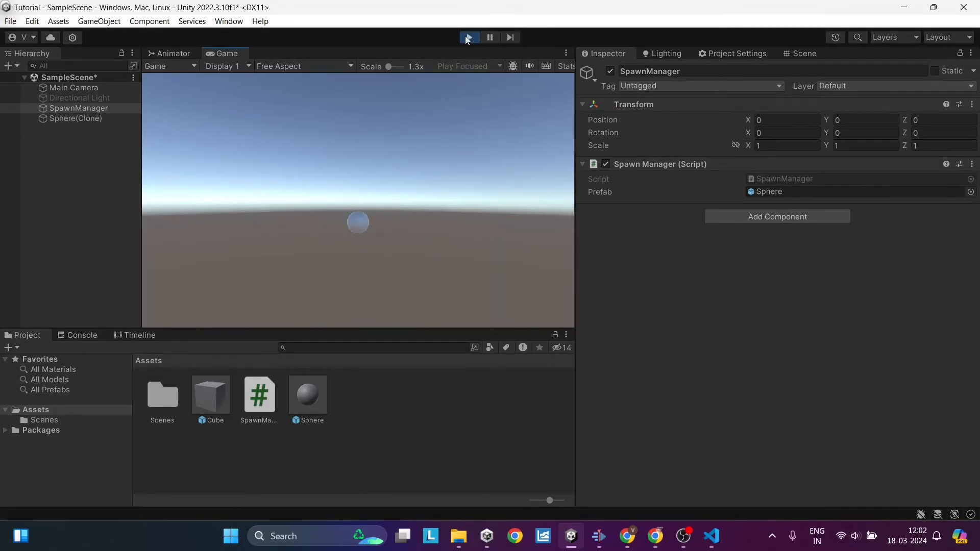
click(469, 38)
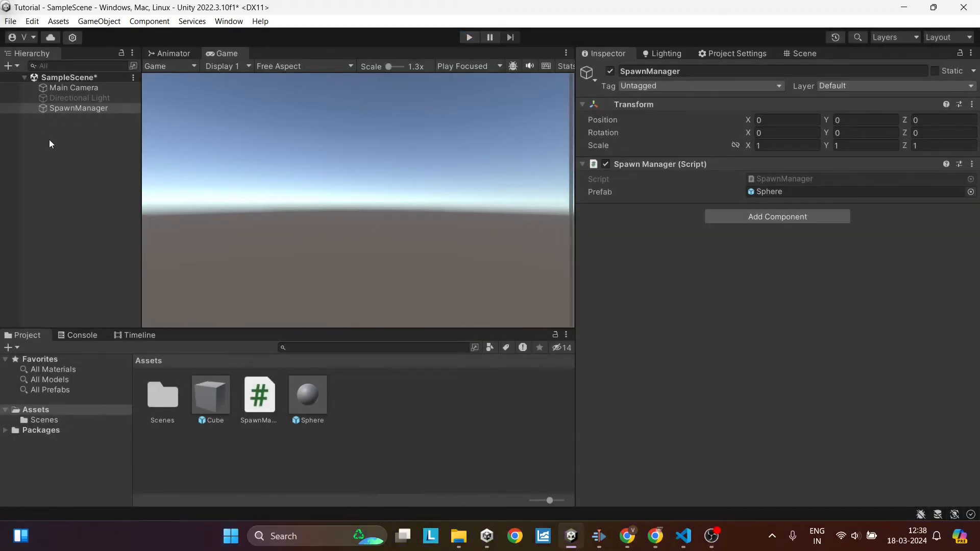
click(78, 108)
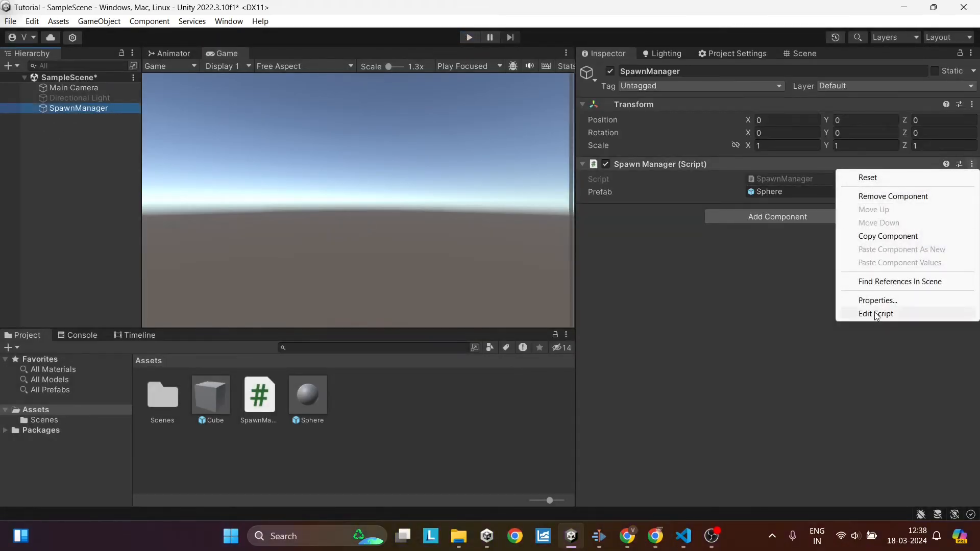
- Rename Start to Update and begin an if(Input.GetMouseButtonDown(0)) check around Instantiate
click(875, 314)
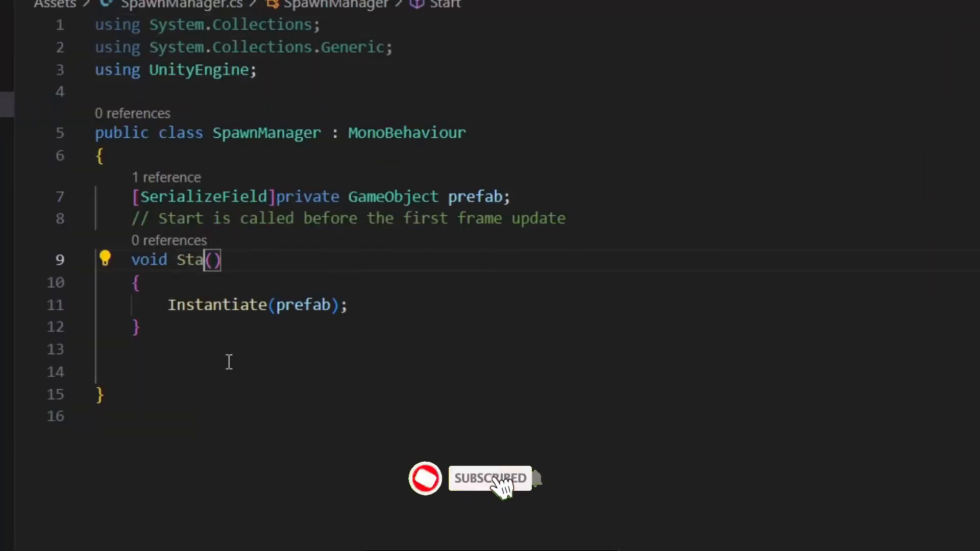
text(Update)
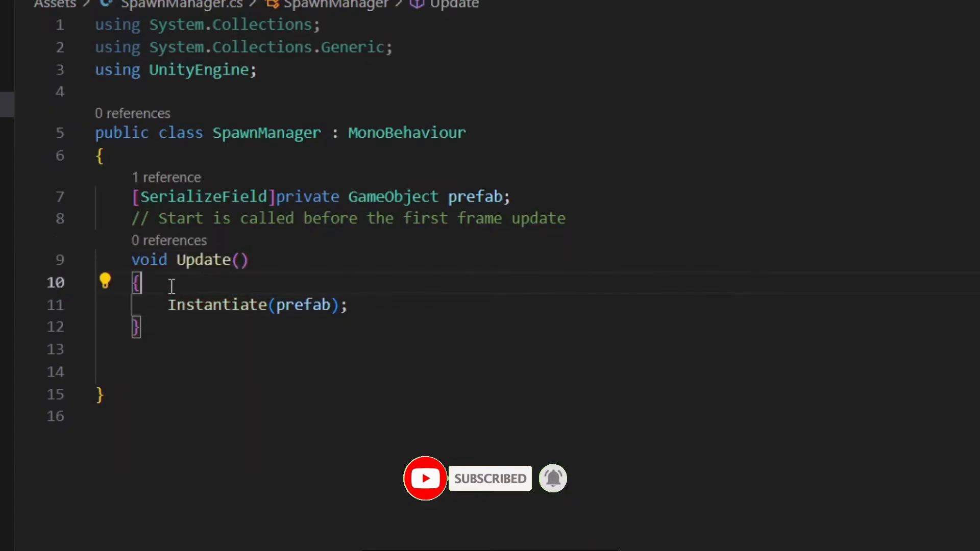
text(if(inp)
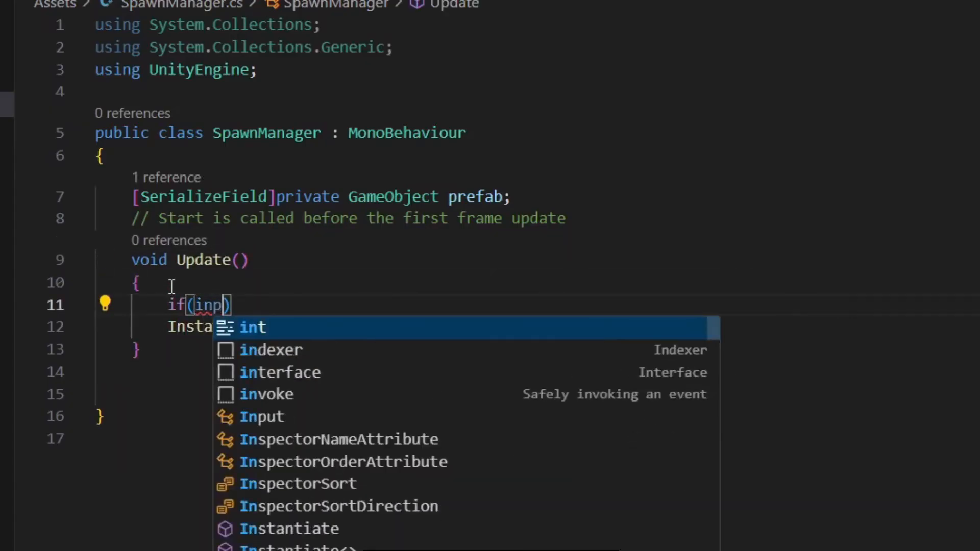
text(ut.get)
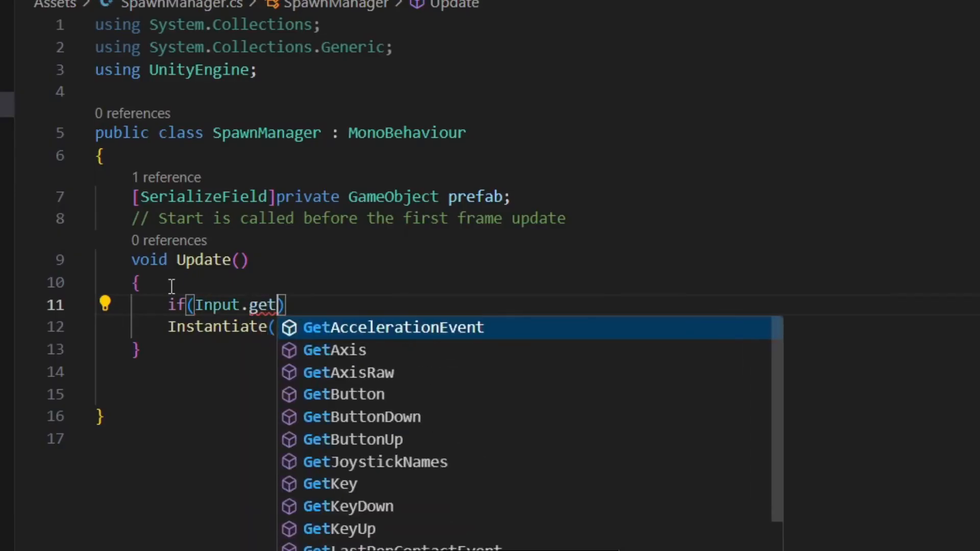
text(mou)
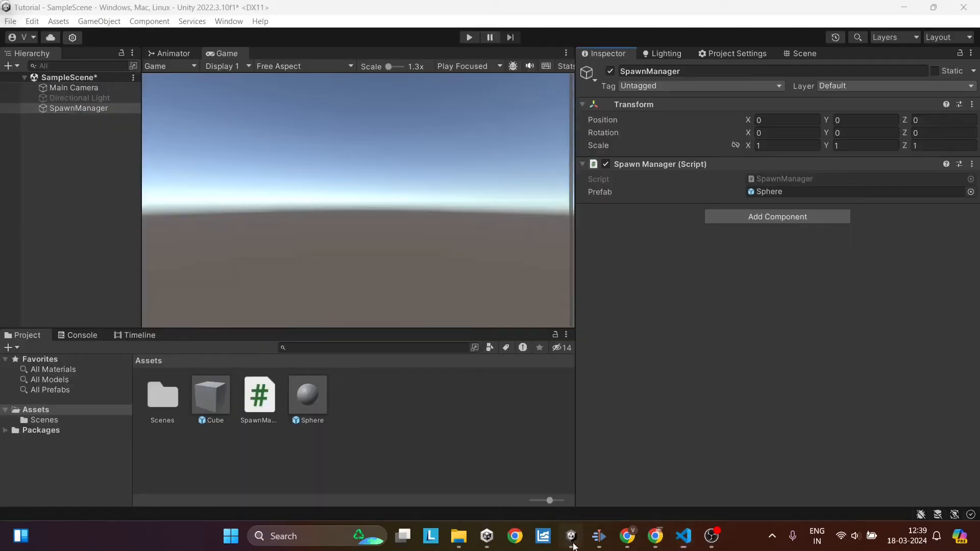
- Switch back to the Unity editor and look over the Hierarchy
click(468, 37)
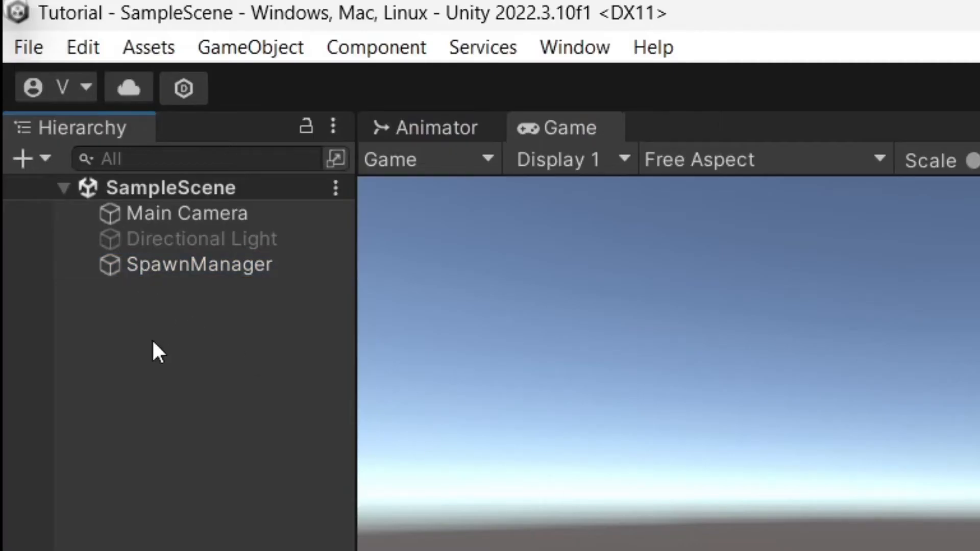
mouse_move(216, 356)
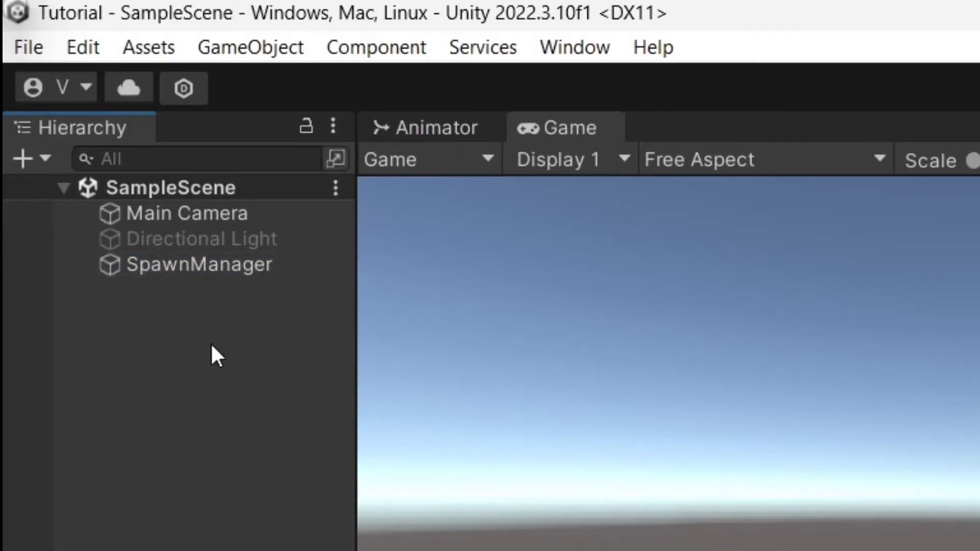
click(199, 263)
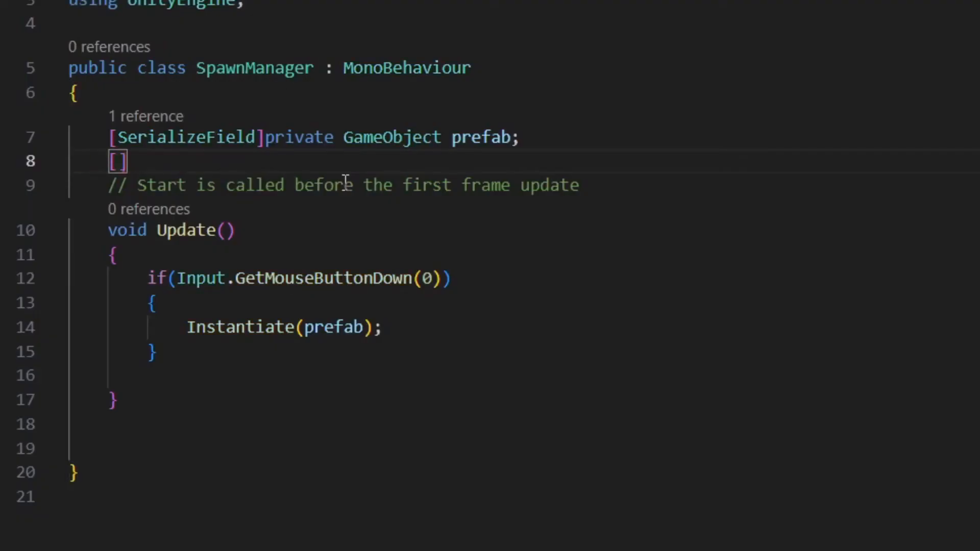
- Declare [SerializeField] private Transform parent; in SpawnManager
text(SerializeField)
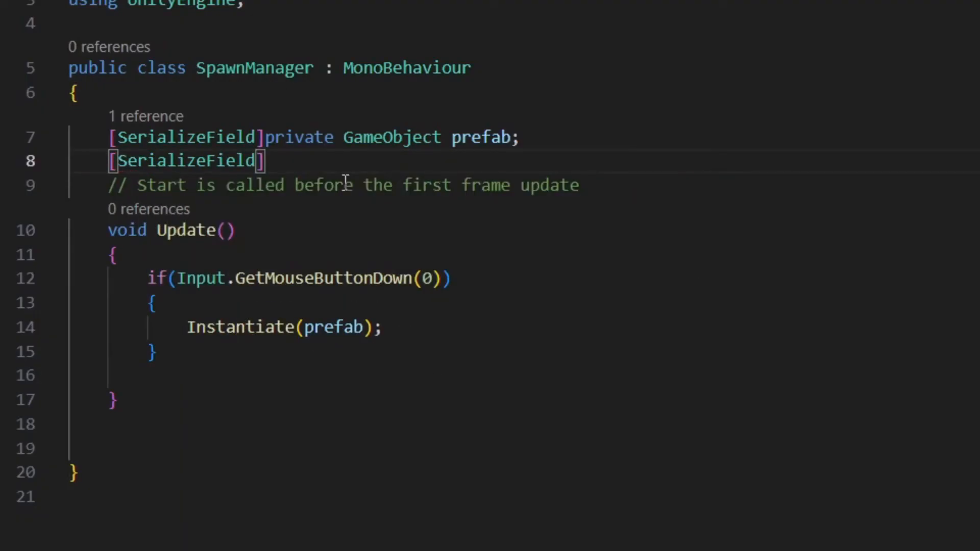
text(private tra)
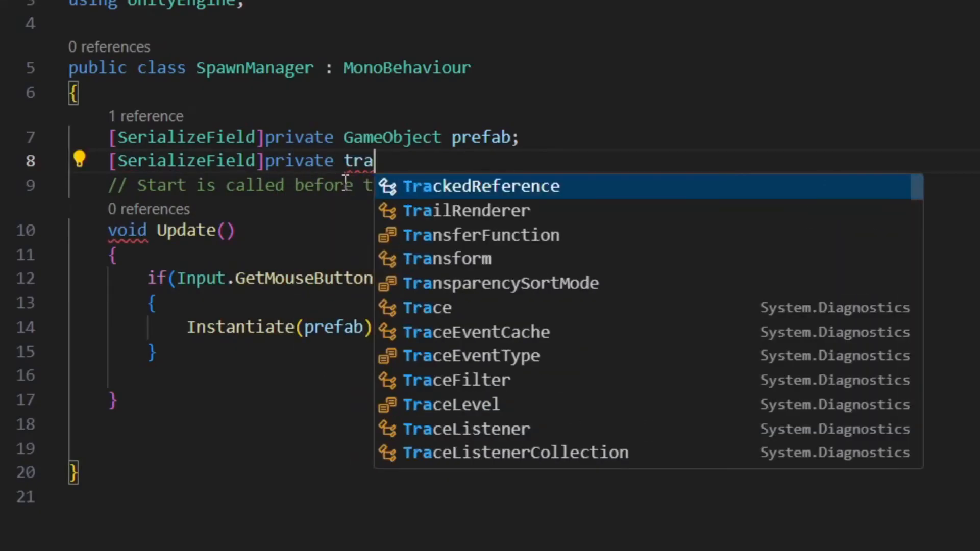
text(nsform pa)
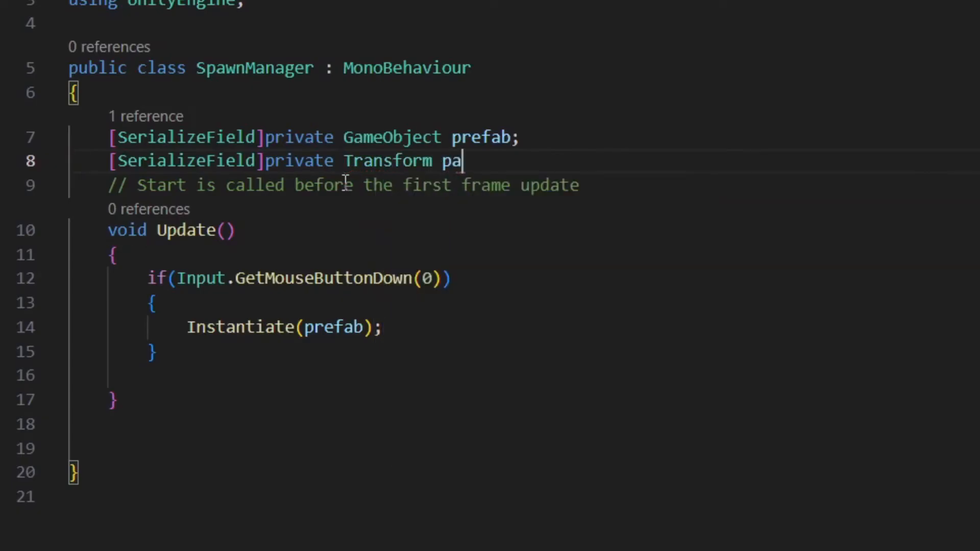
text(rent;)
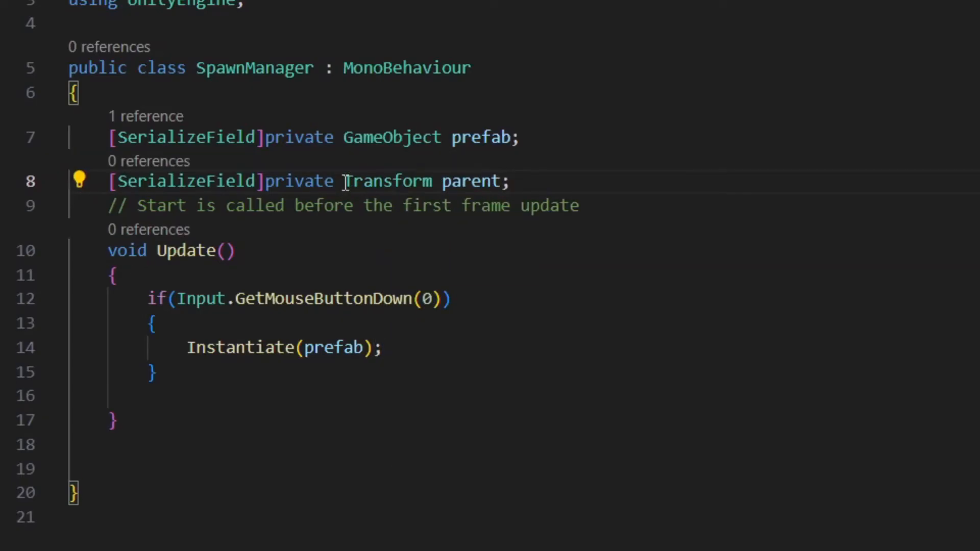
- Change the spawn call to Instantiate(prefab, parent)
click(339, 347)
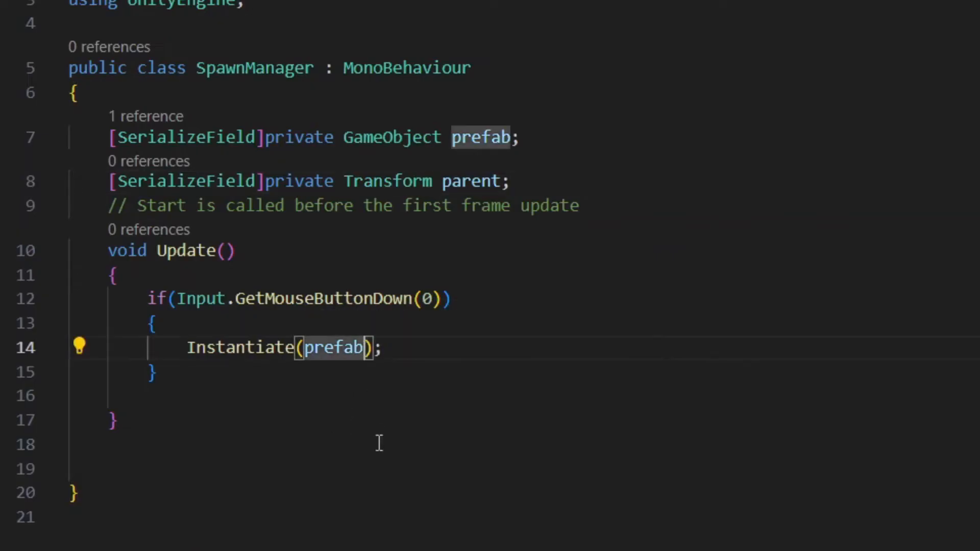
text(,pare)
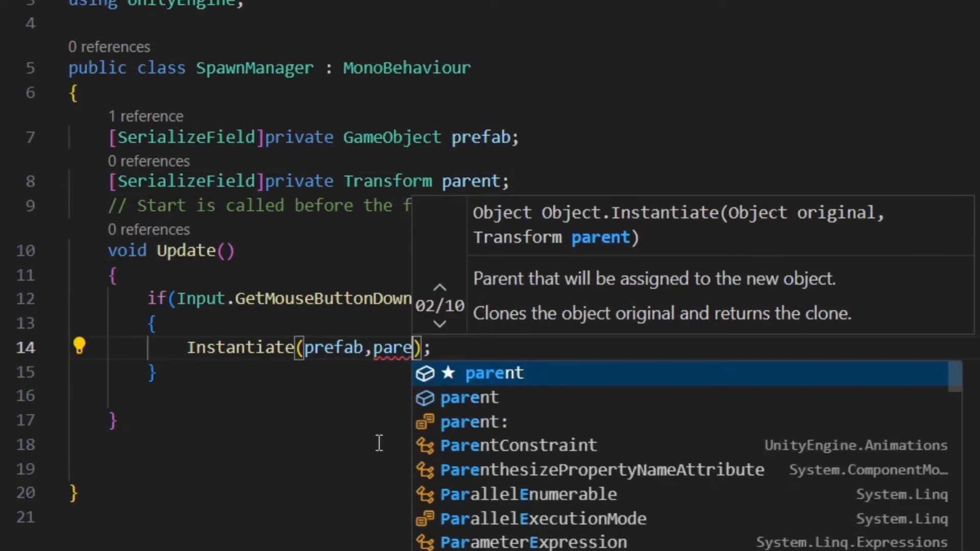
key(Tab)
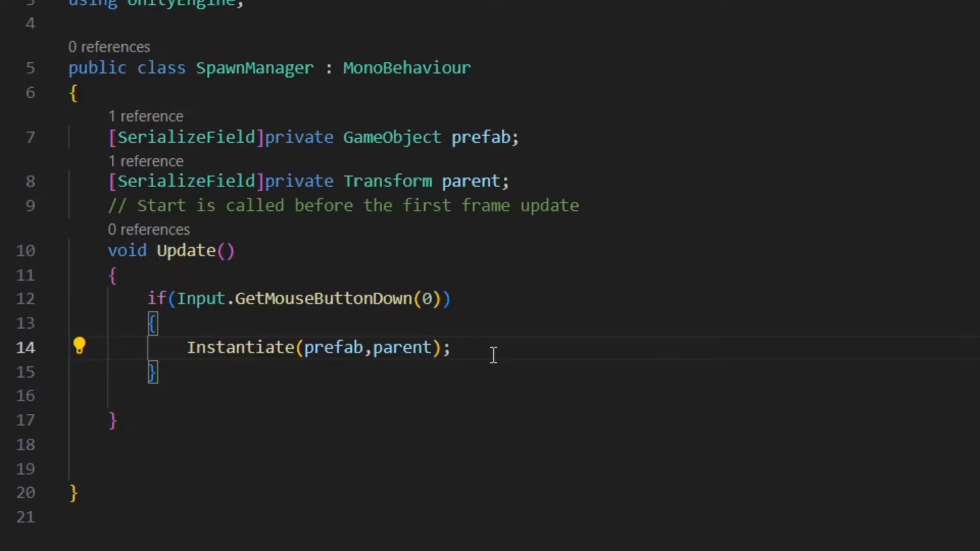
mouse_move(681, 524)
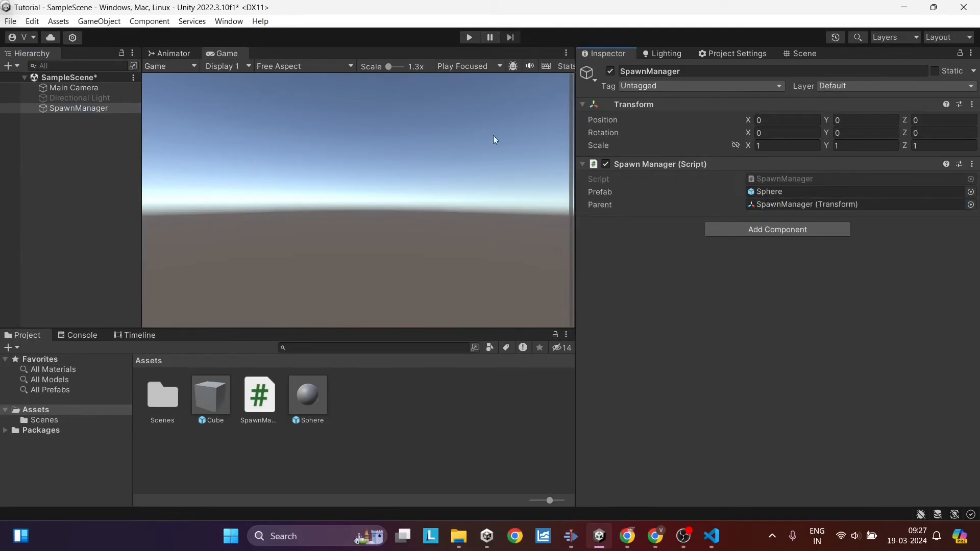
- Play the scene and select the spawned Sphere(Clone) nested under SpawnManager
click(469, 37)
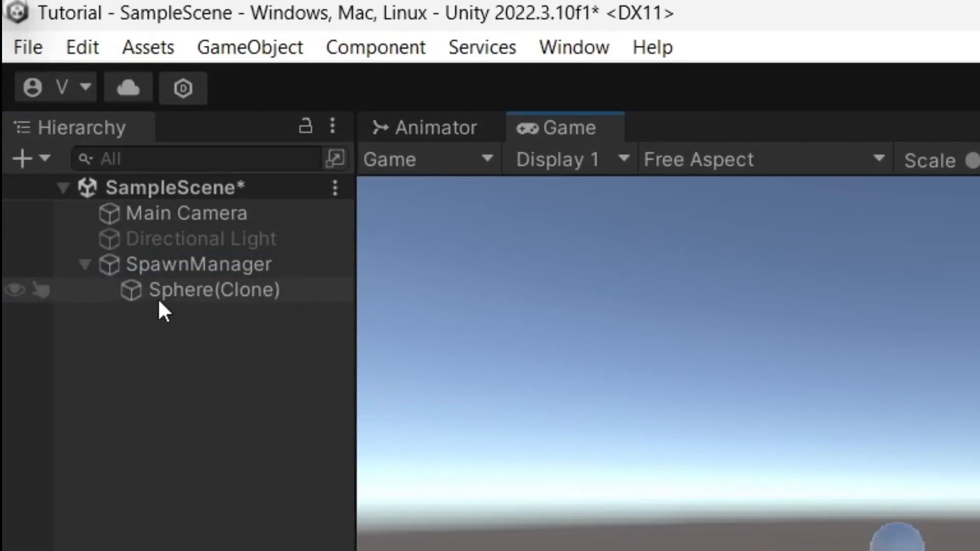
click(214, 289)
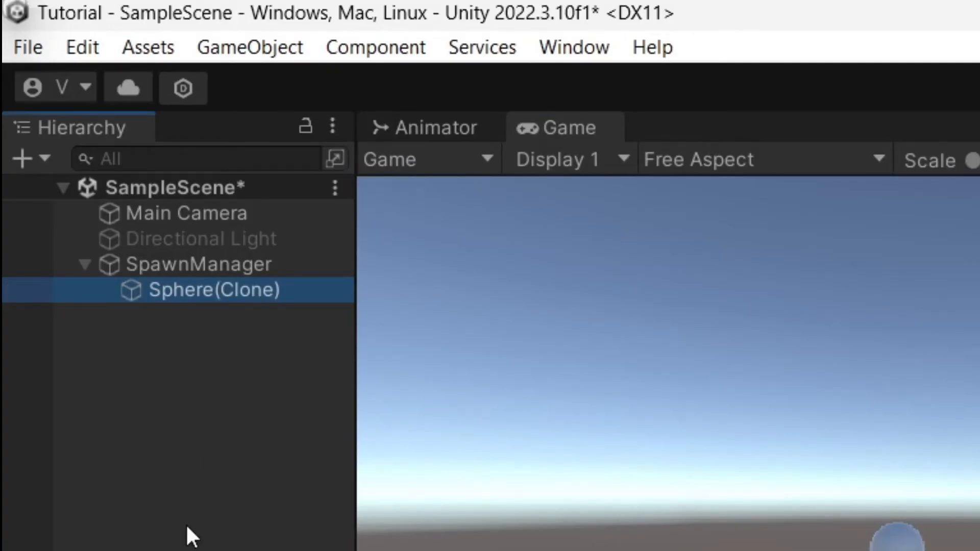
mouse_move(147, 435)
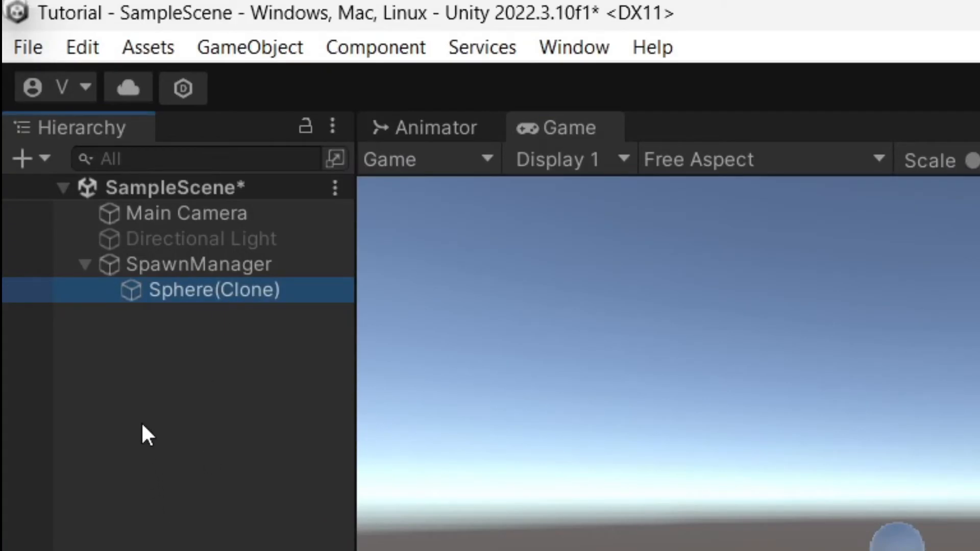
mouse_move(161, 417)
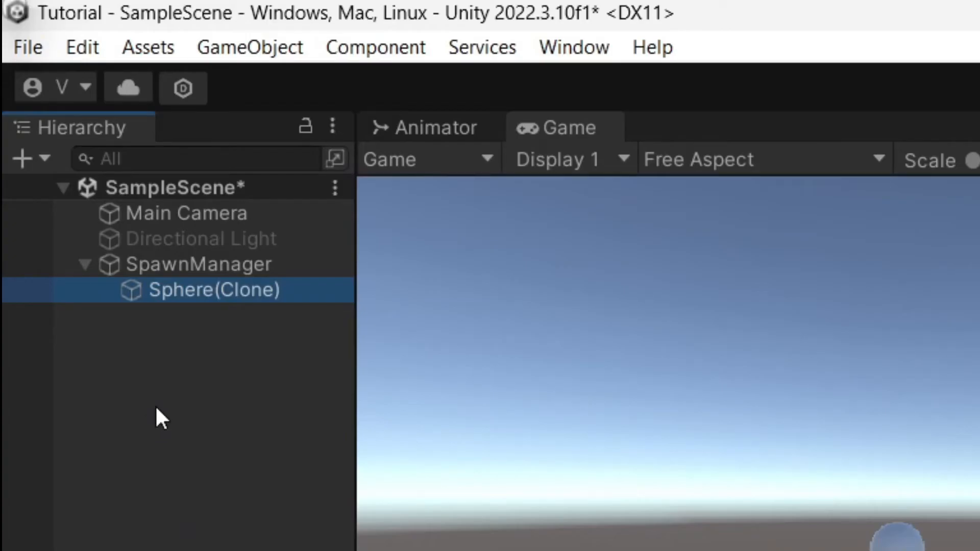
mouse_move(734, 277)
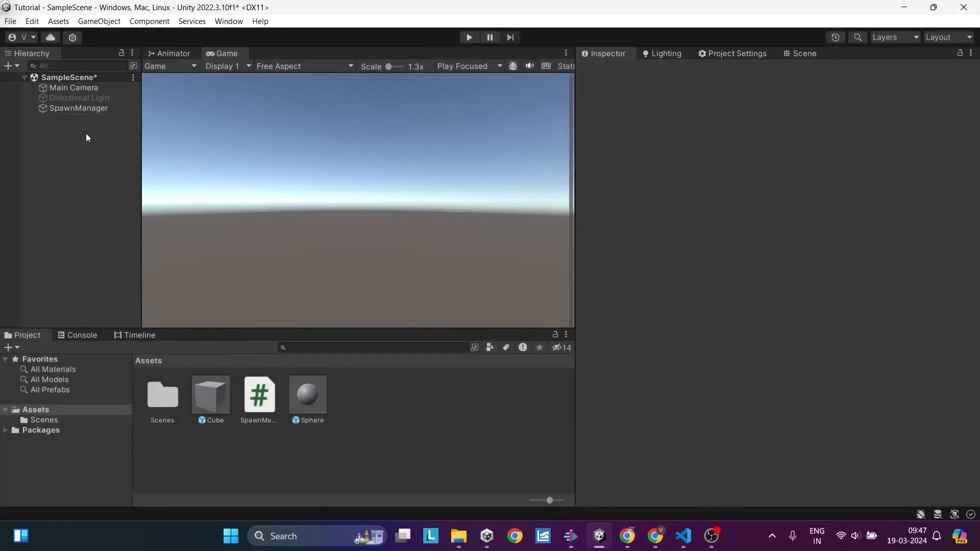
- Store the instantiated object in a GameObject variable named sphere
click(79, 108)
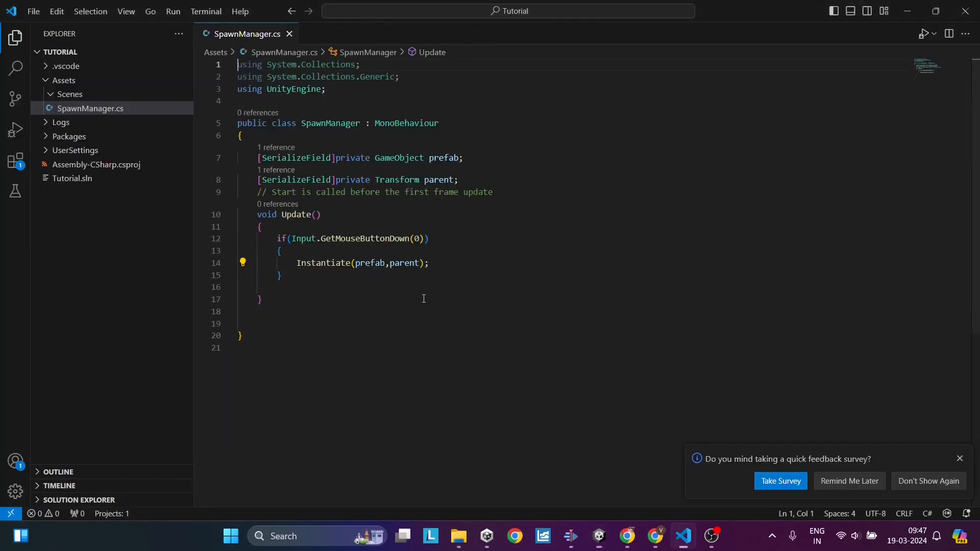
text(game)
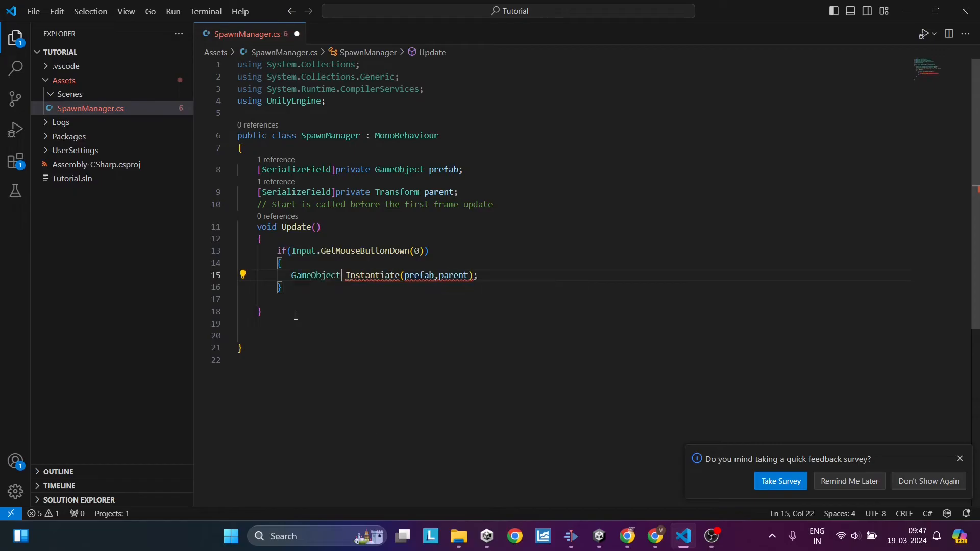
text(sphere)
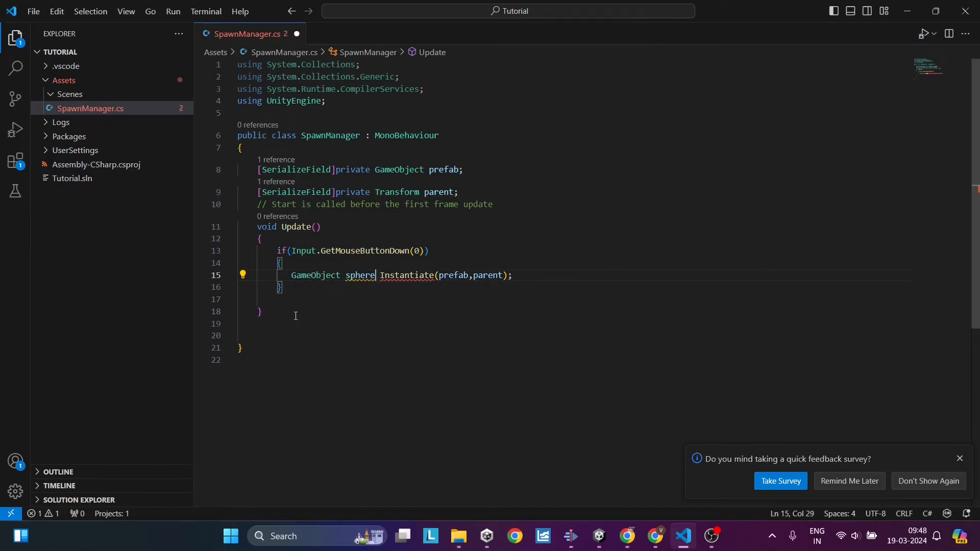
text(=)
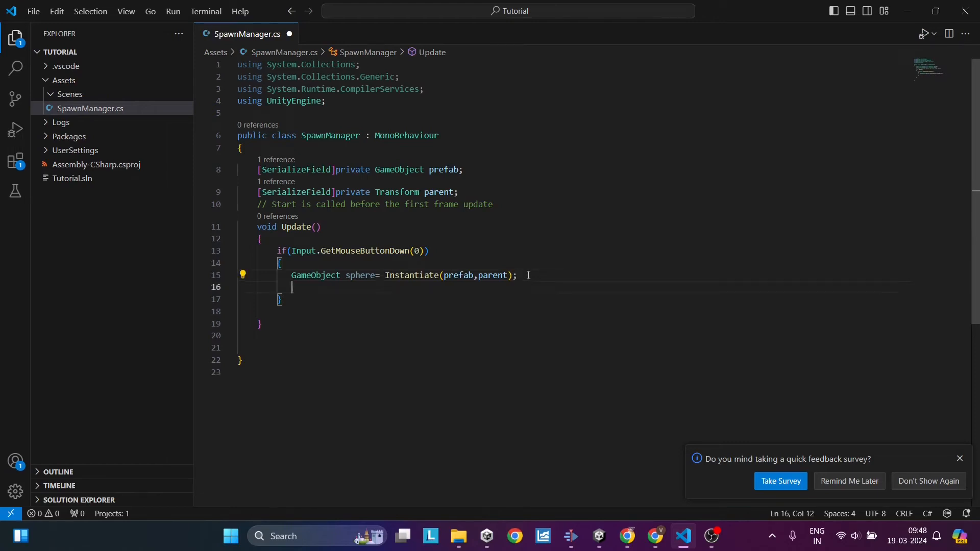
- Add sphere.name="Sphere"; so each spawned clone is named Sphere
text(sphere)
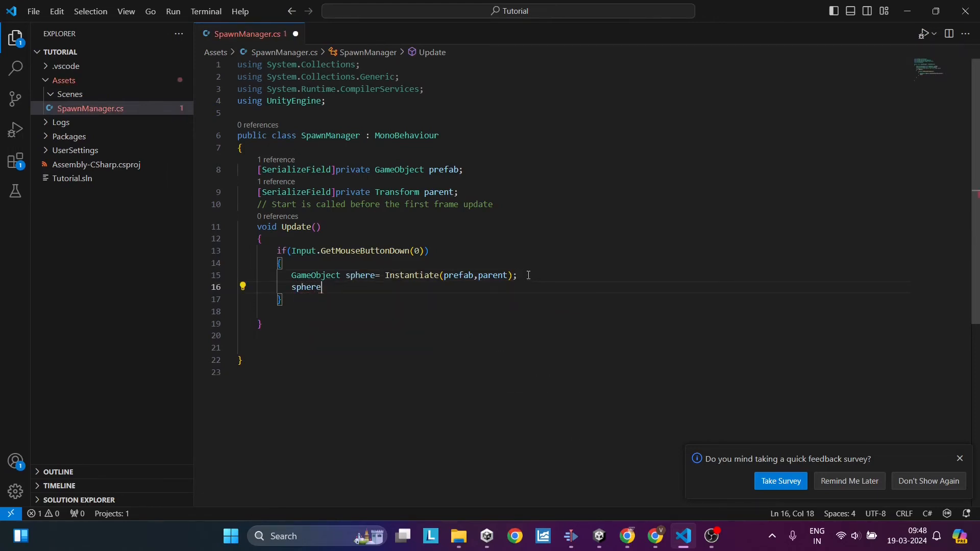
text(.name=)
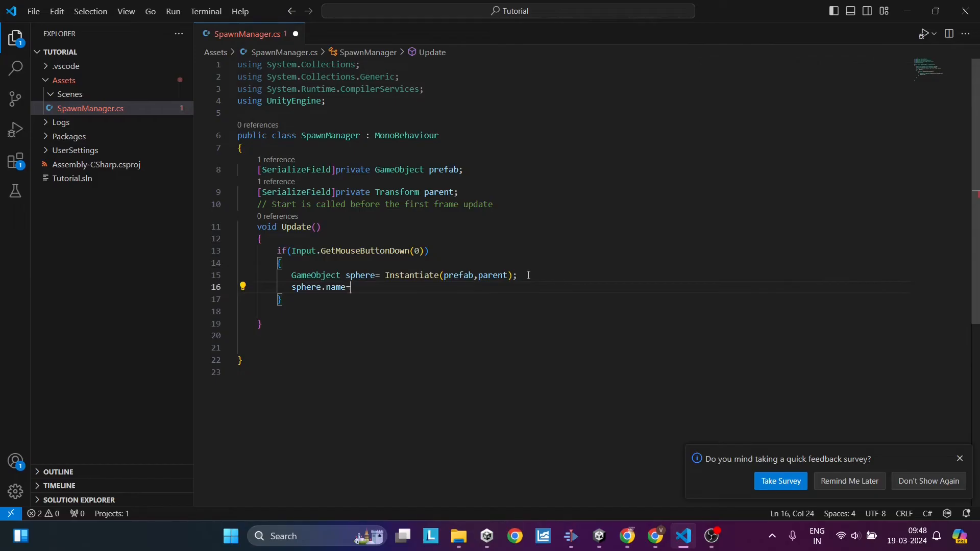
text("Sphere")
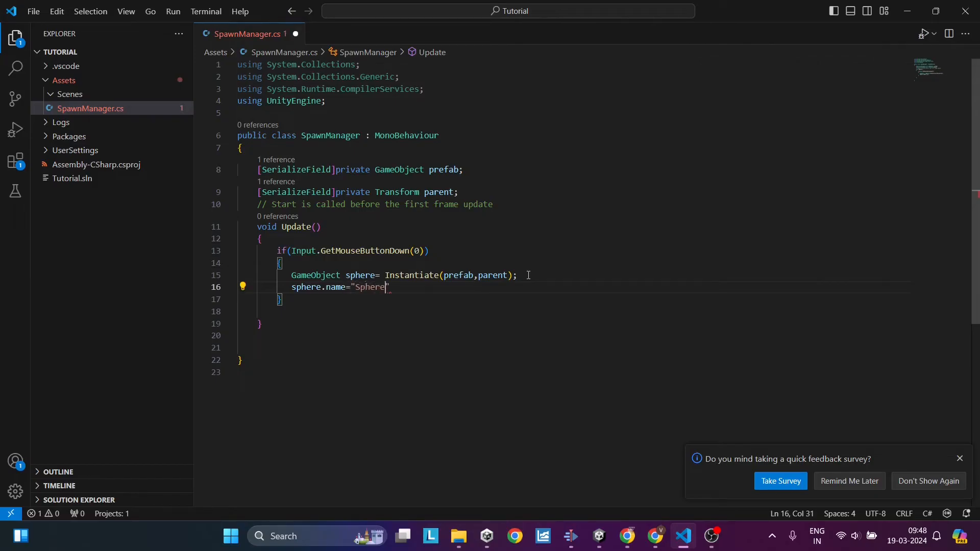
key(Backspace)
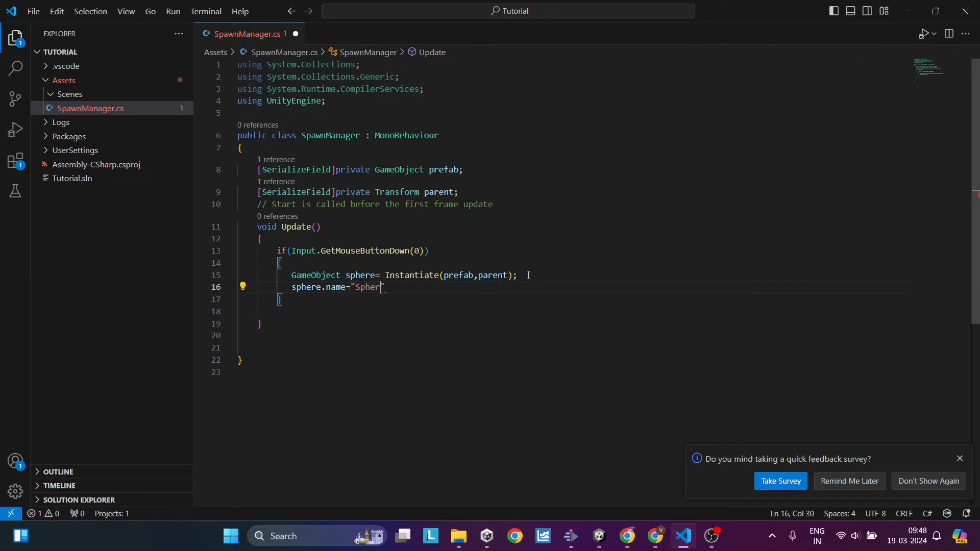
text(e")
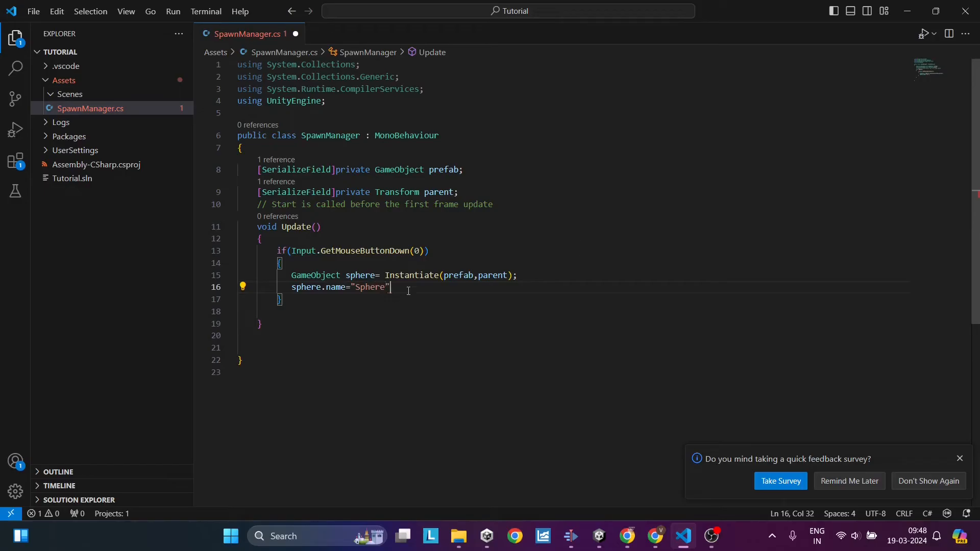
text(;)
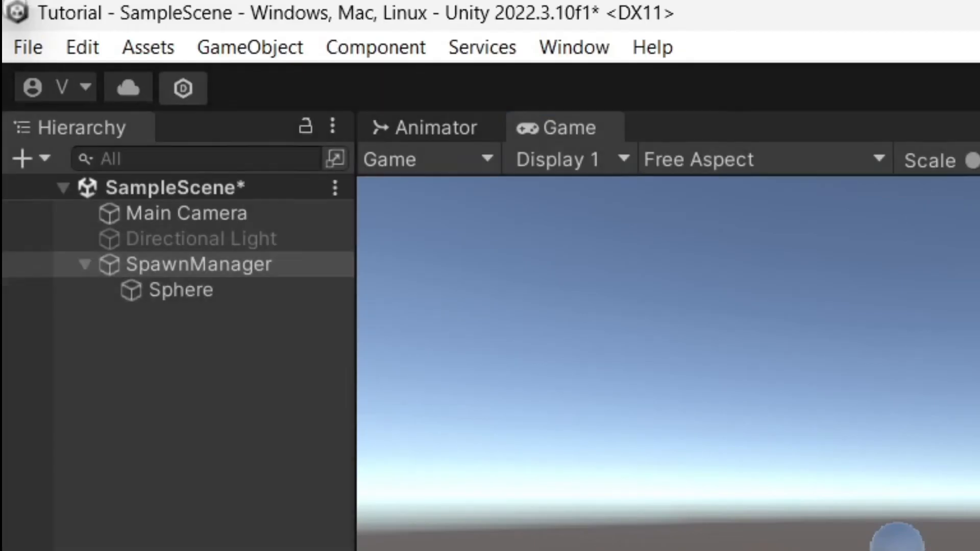
- Return to Visual Studio Code after testing the named Sphere spawn
click(682, 535)
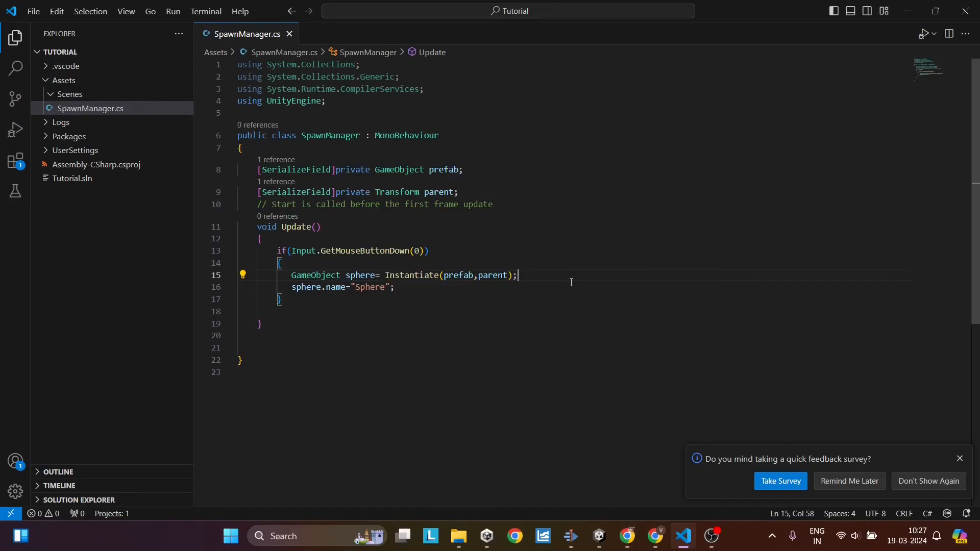
mouse_move(493, 284)
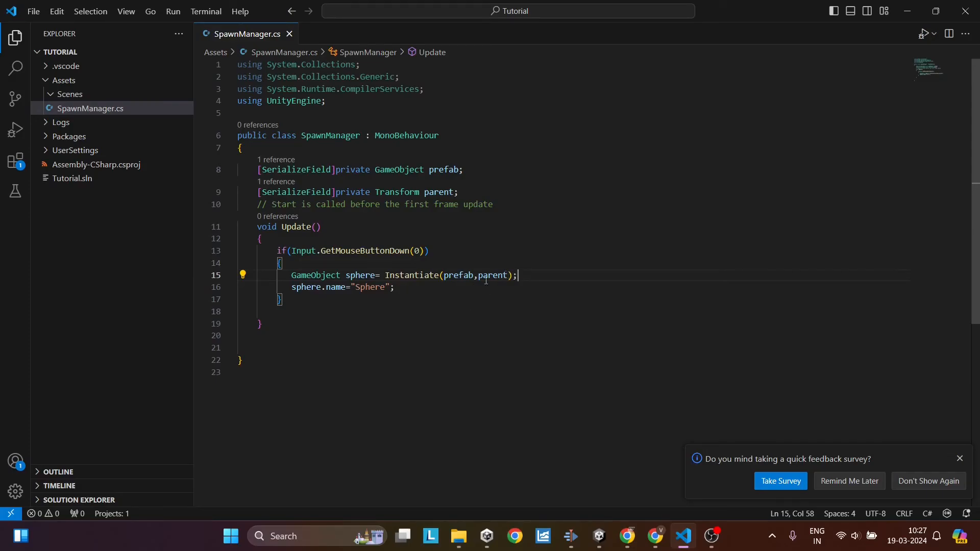
- Pass new Vector3(10,0,0) and Quaternion.identity as the Instantiate position and rotation arguments
text(n)
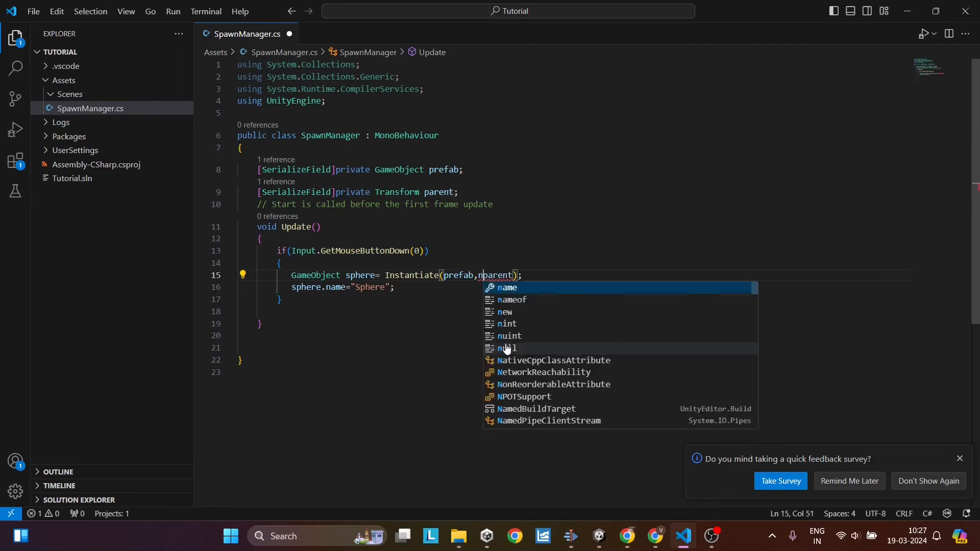
text(ew vector3(10)
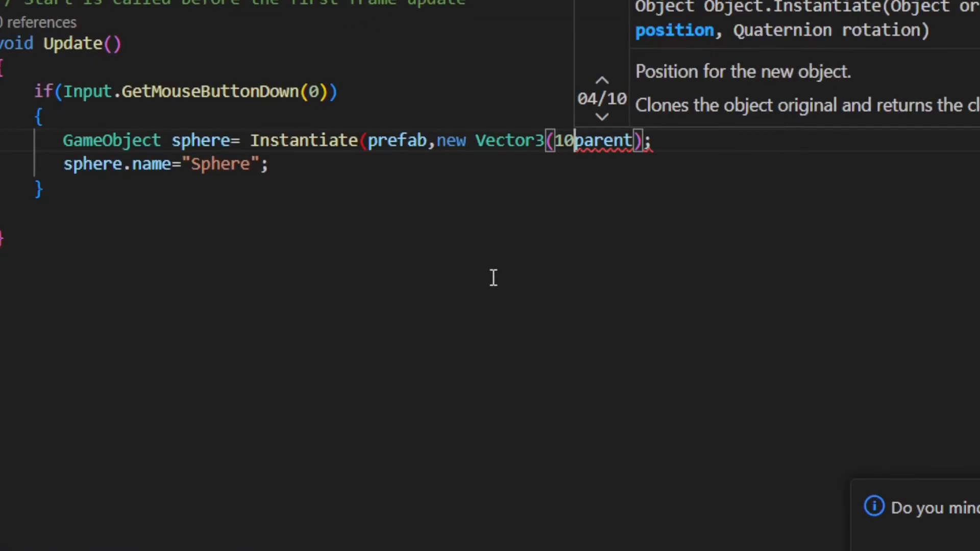
text(,0,0),)
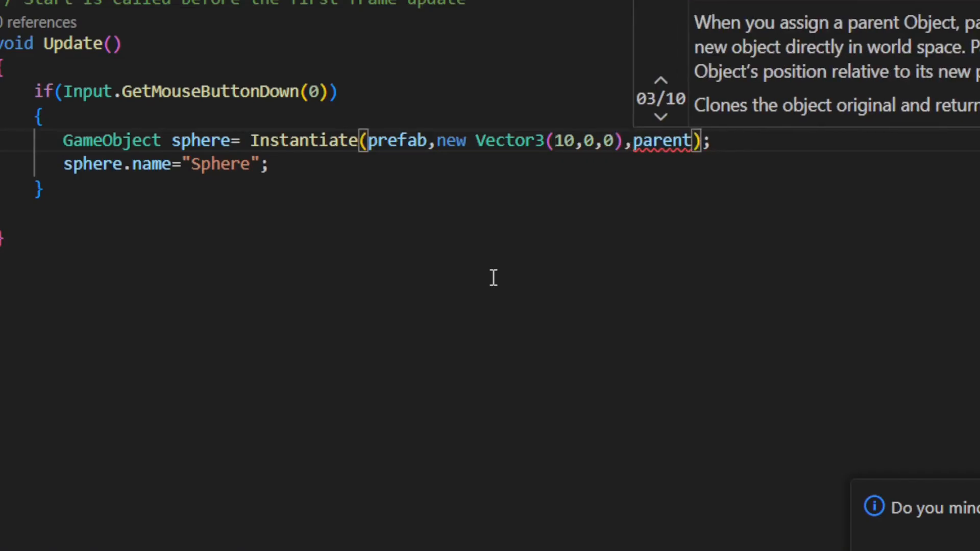
text(Quaternion)
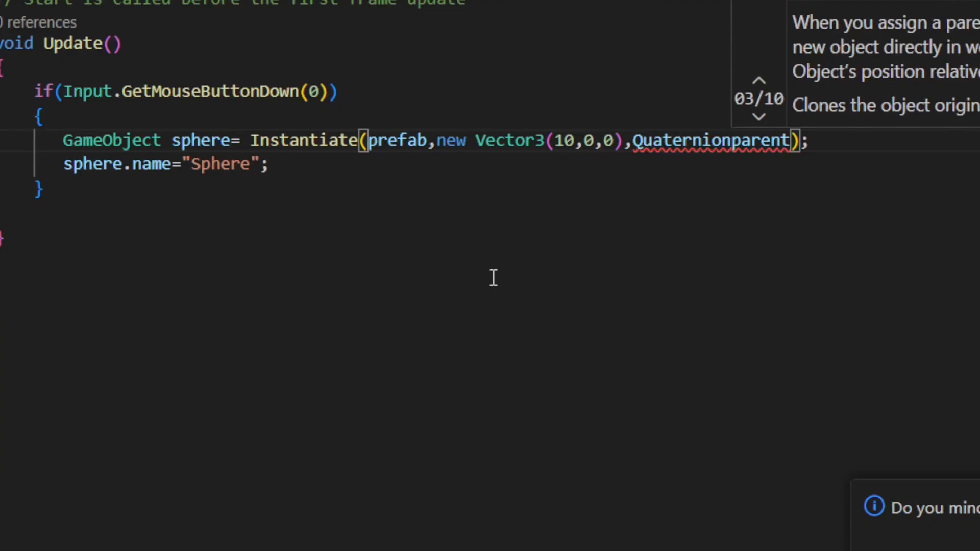
text(.identity,)
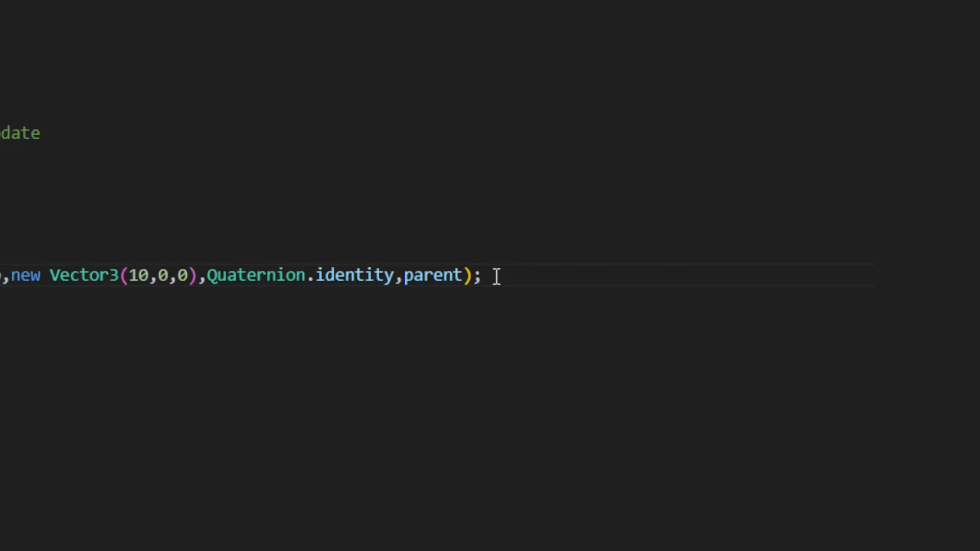
- Delete the rotation argument and retype it as Quaternion.identity before parent
click(438, 275)
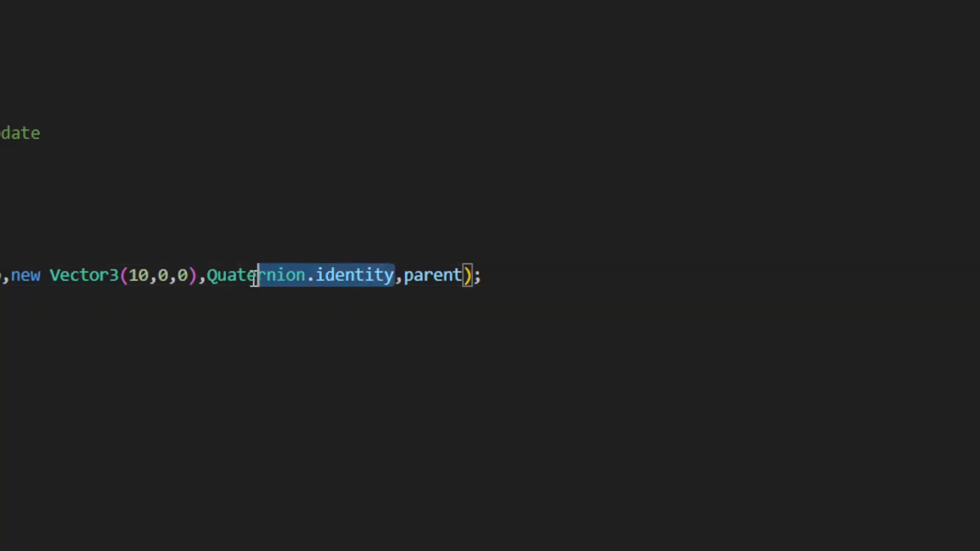
key(Delete)
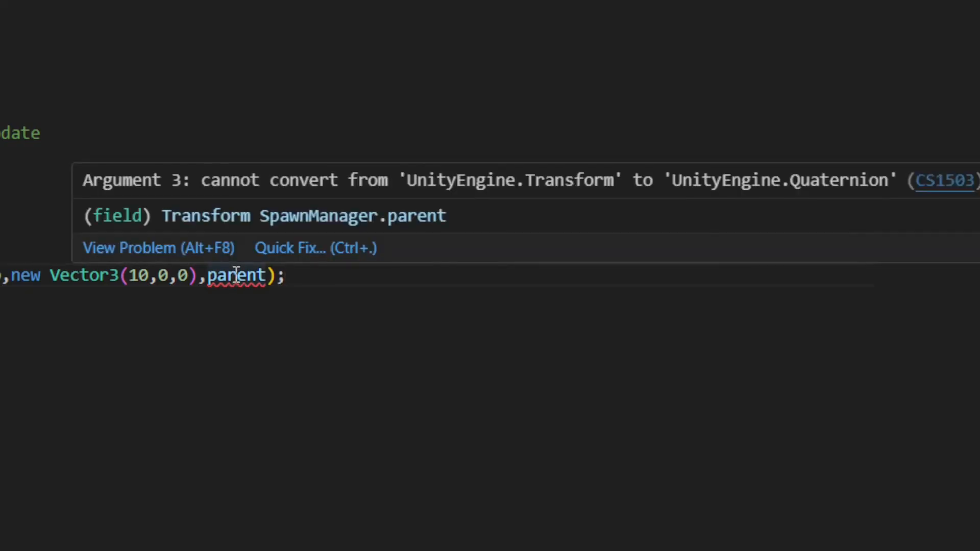
mouse_move(252, 369)
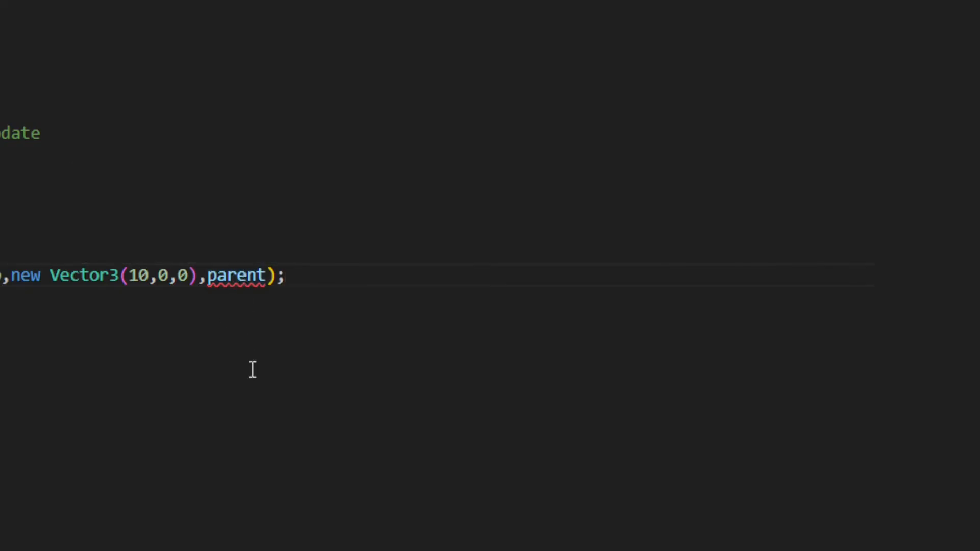
text(Quaternion.identity,)
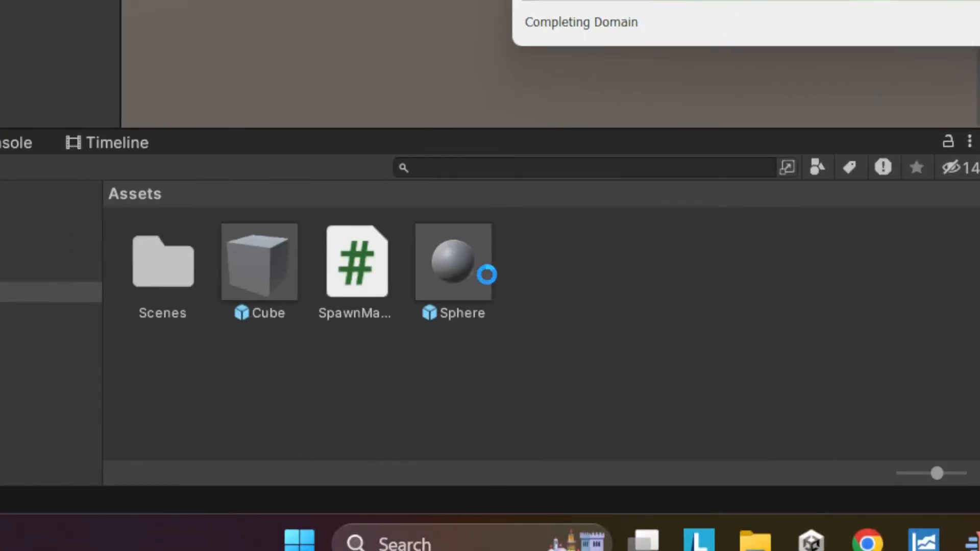
- Inspect the Sphere prefab's settings and enter Play mode to test spawning
click(453, 262)
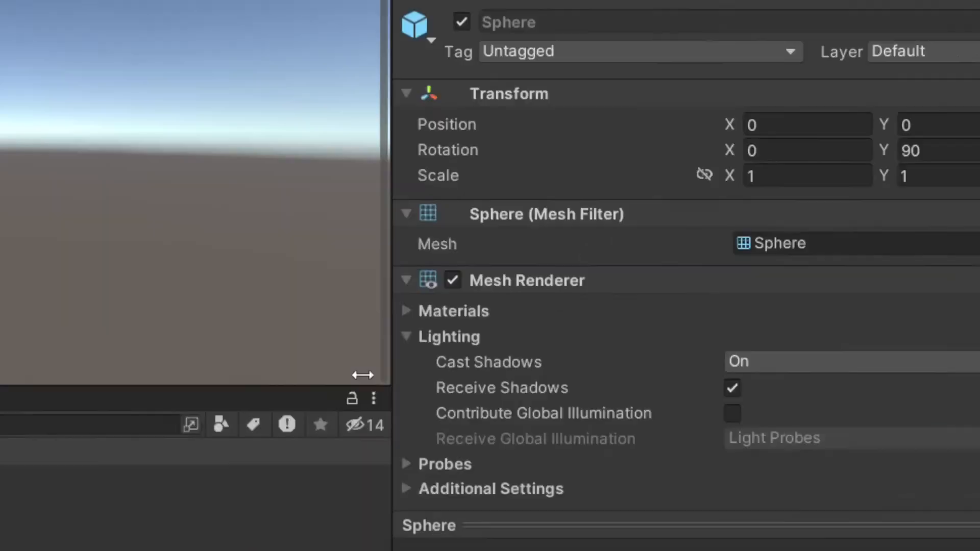
click(487, 74)
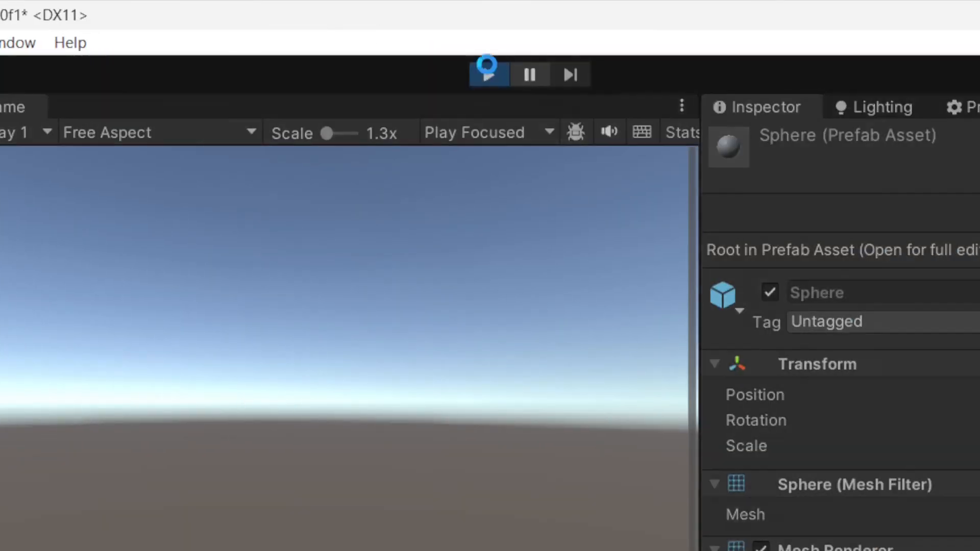
click(489, 74)
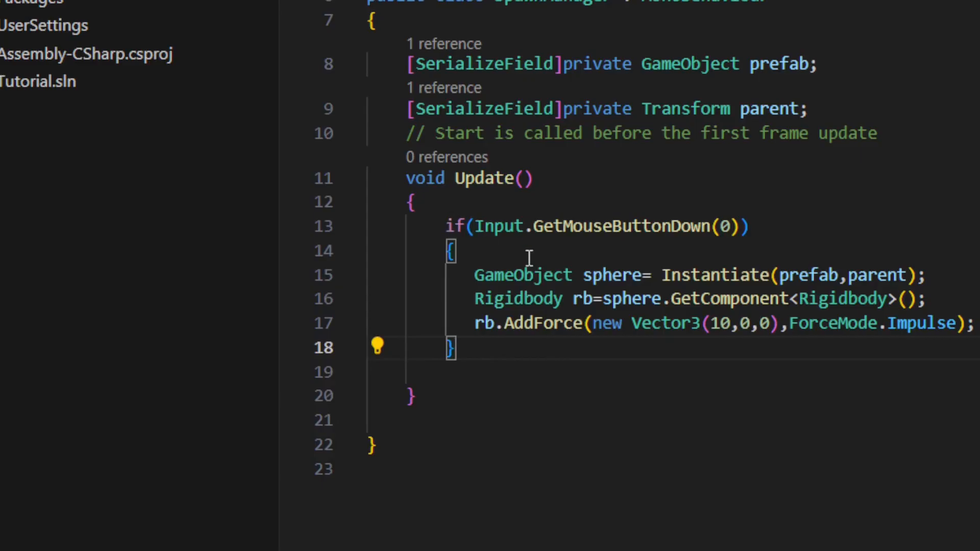
- Select the Instantiate line's code to prepare adding the Rigidbody fetch and AddForce(10,0,0) impulse
drag(474, 275, 643, 274)
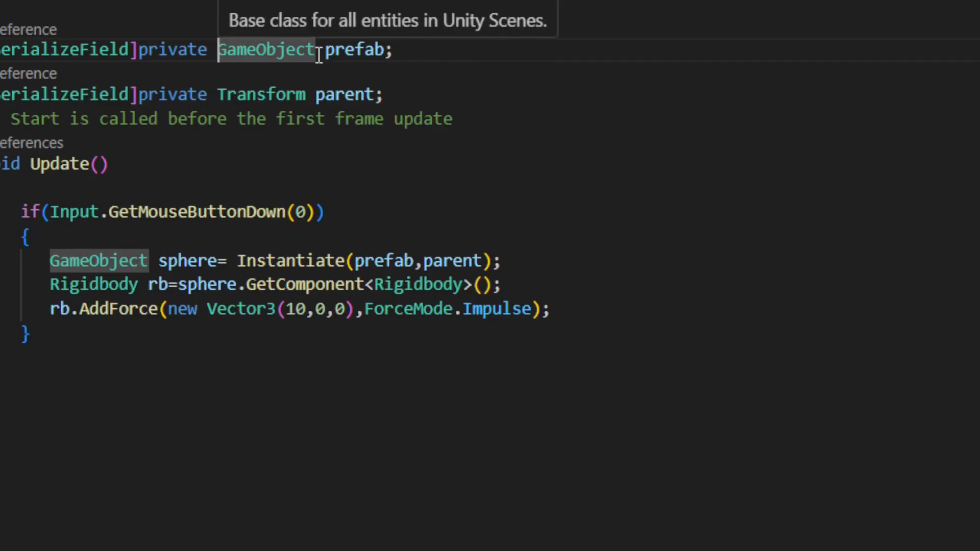
- Retype prefab as Rigidbody, rename sphere to rb, and remove the redundant GetComponent line
key(Backspace)
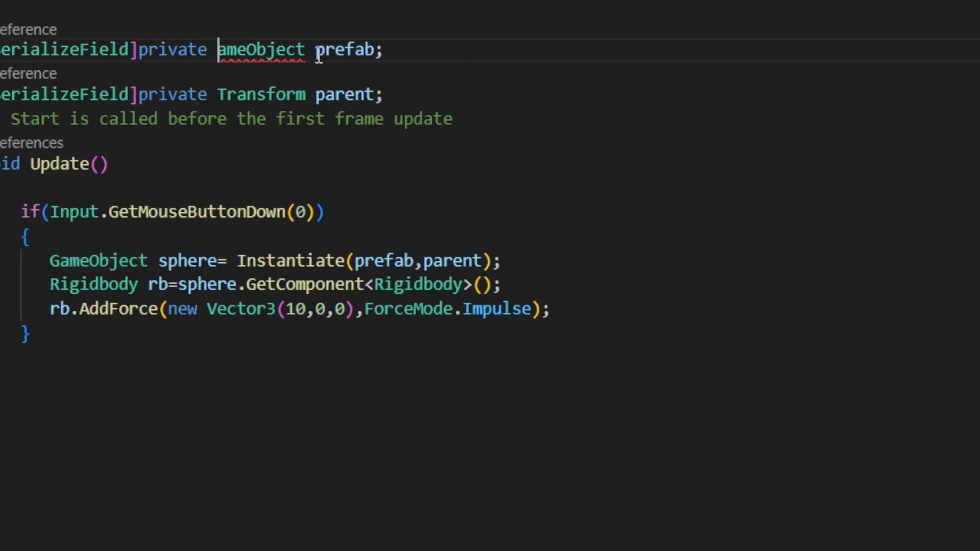
text(Rigidbody)
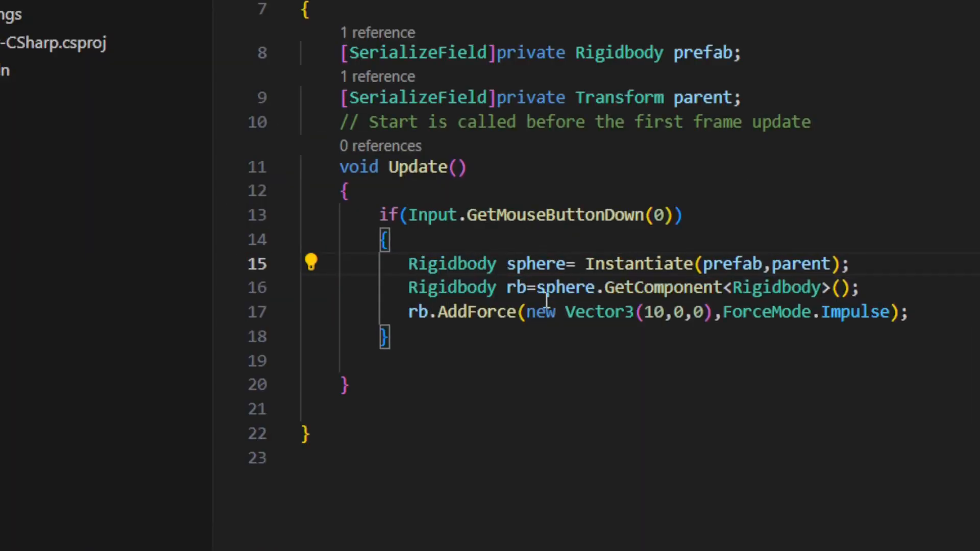
double_click(536, 263)
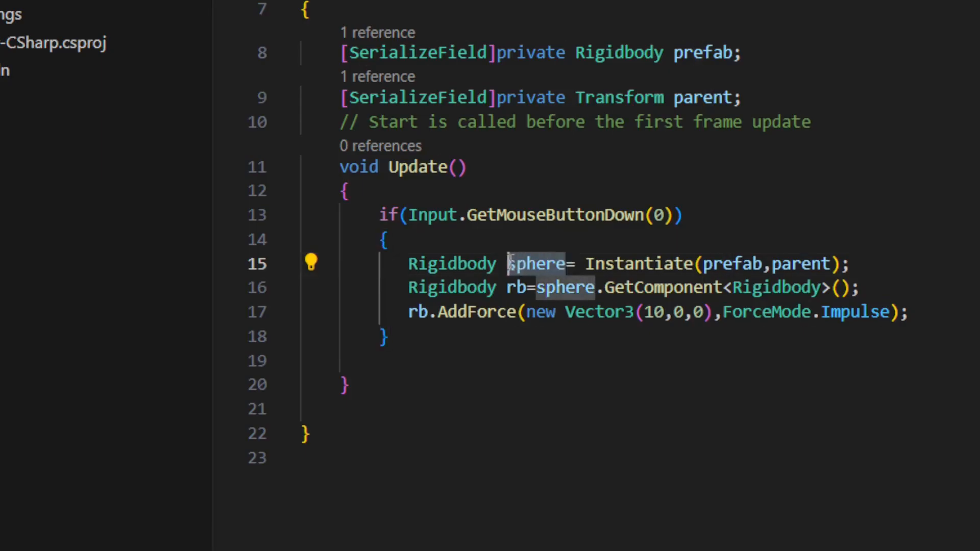
text(rb)
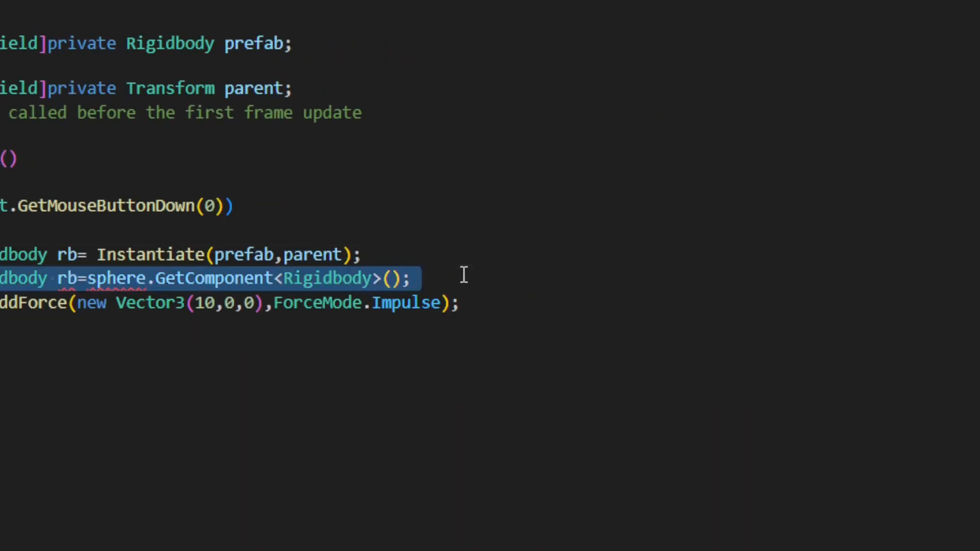
key(Delete)
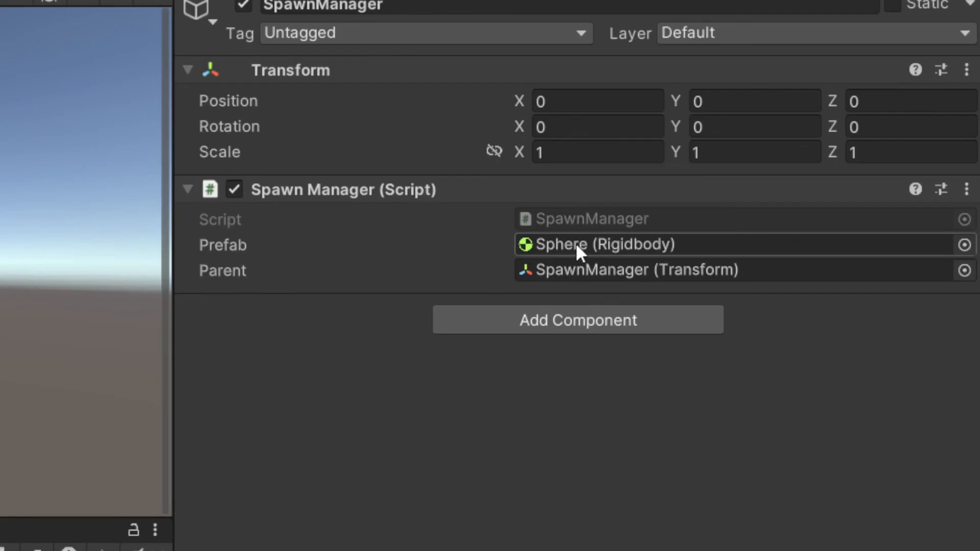
- Enter Play mode with Prefab set to Sphere (Rigidbody) to test the impulse
click(529, 70)
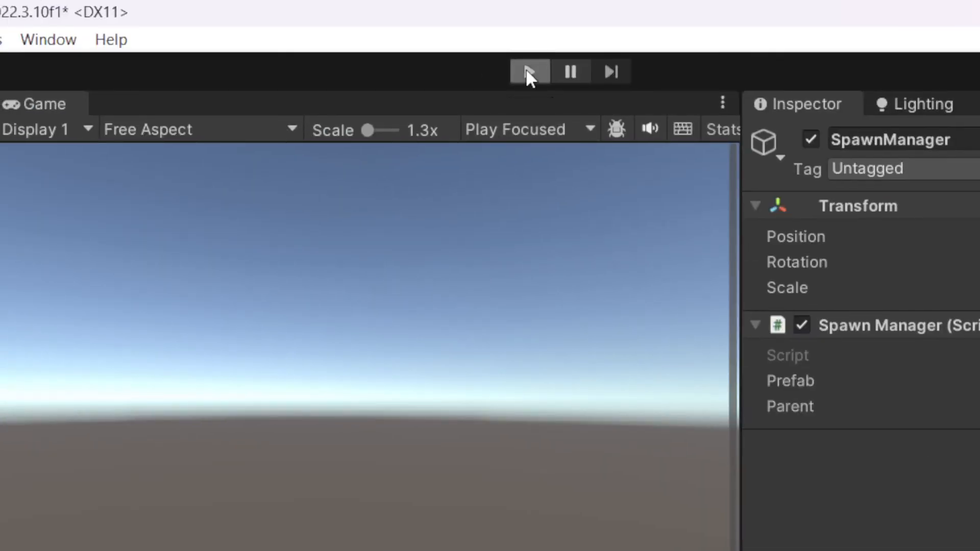
click(528, 71)
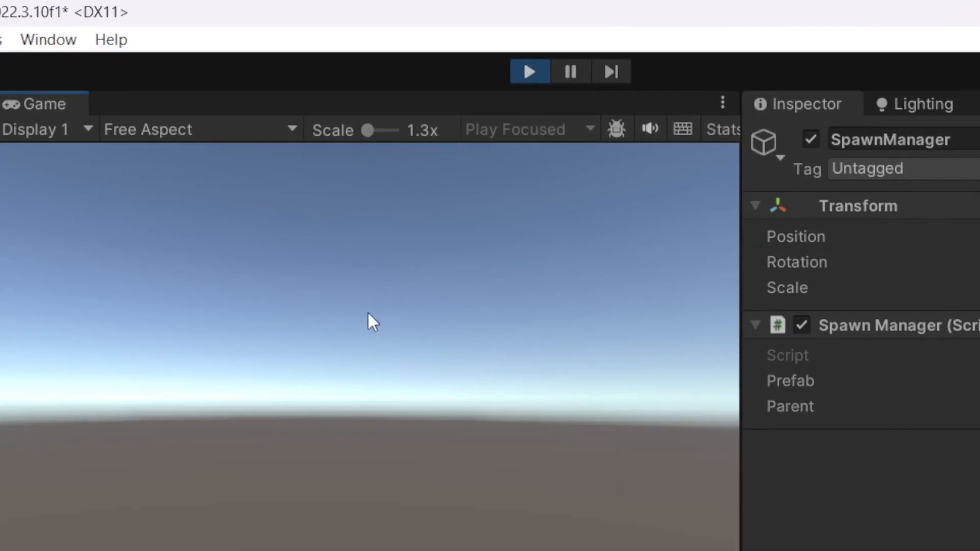